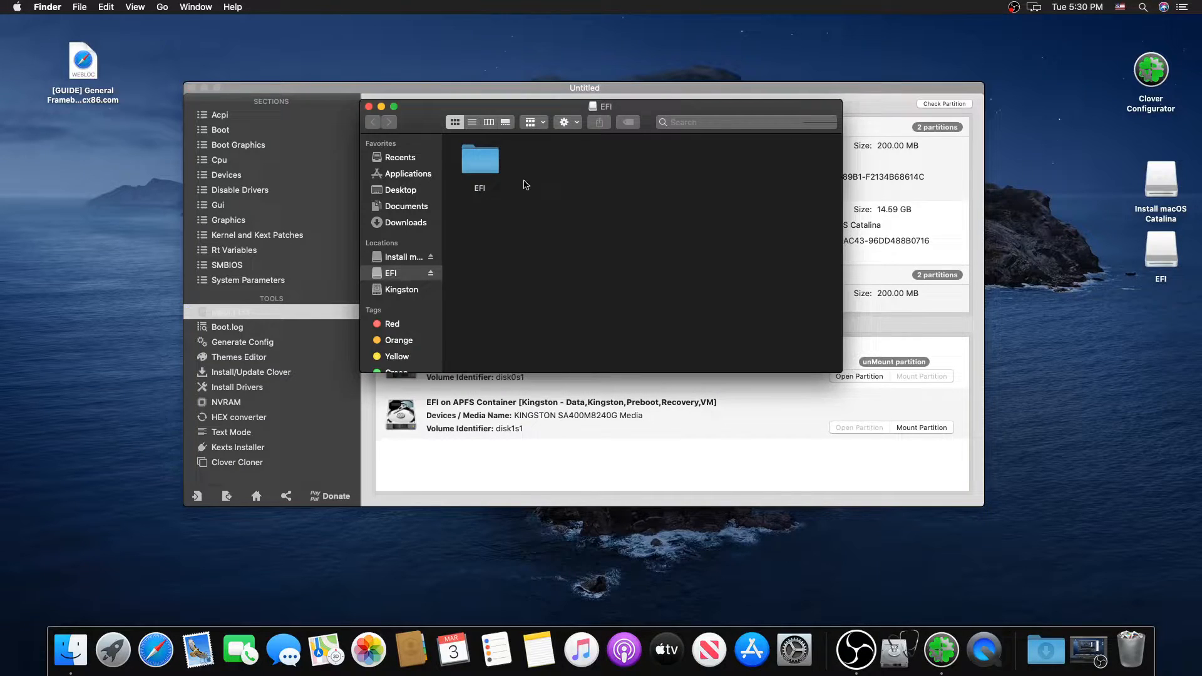
# Step: Open the EFI folder and launch CLOVER's config.plist in Clover Configurator
pyautogui.doubleClick(478, 159)
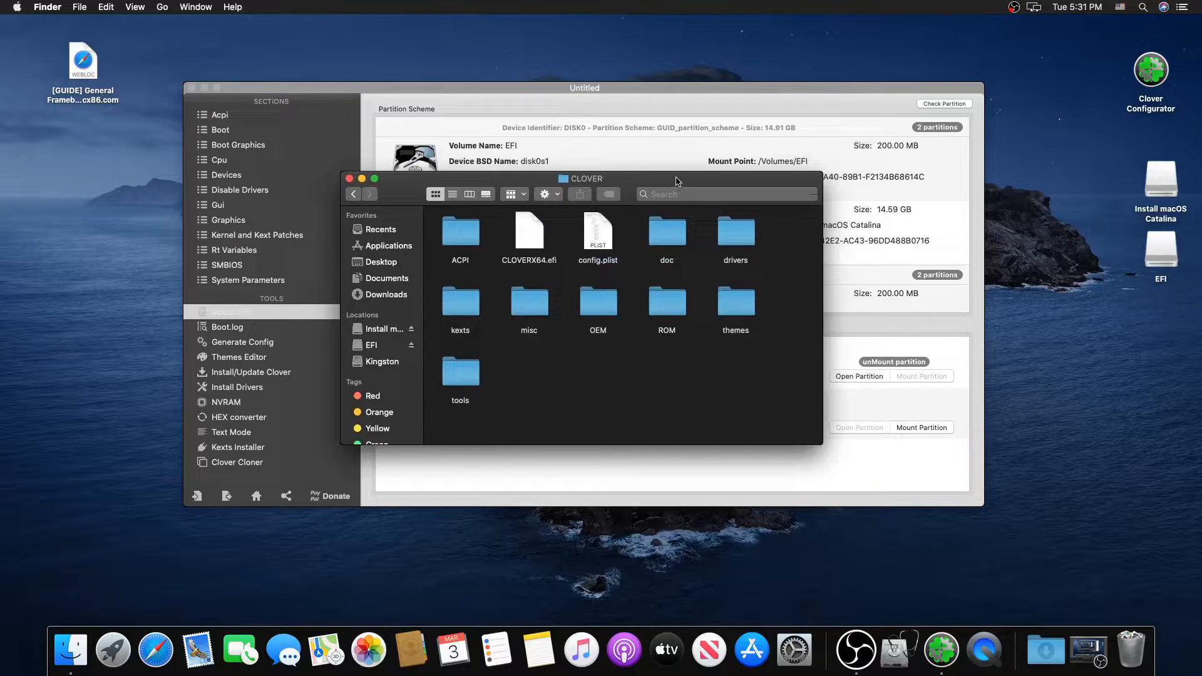
pyautogui.moveTo(588, 178); pyautogui.dragTo(583, 157)
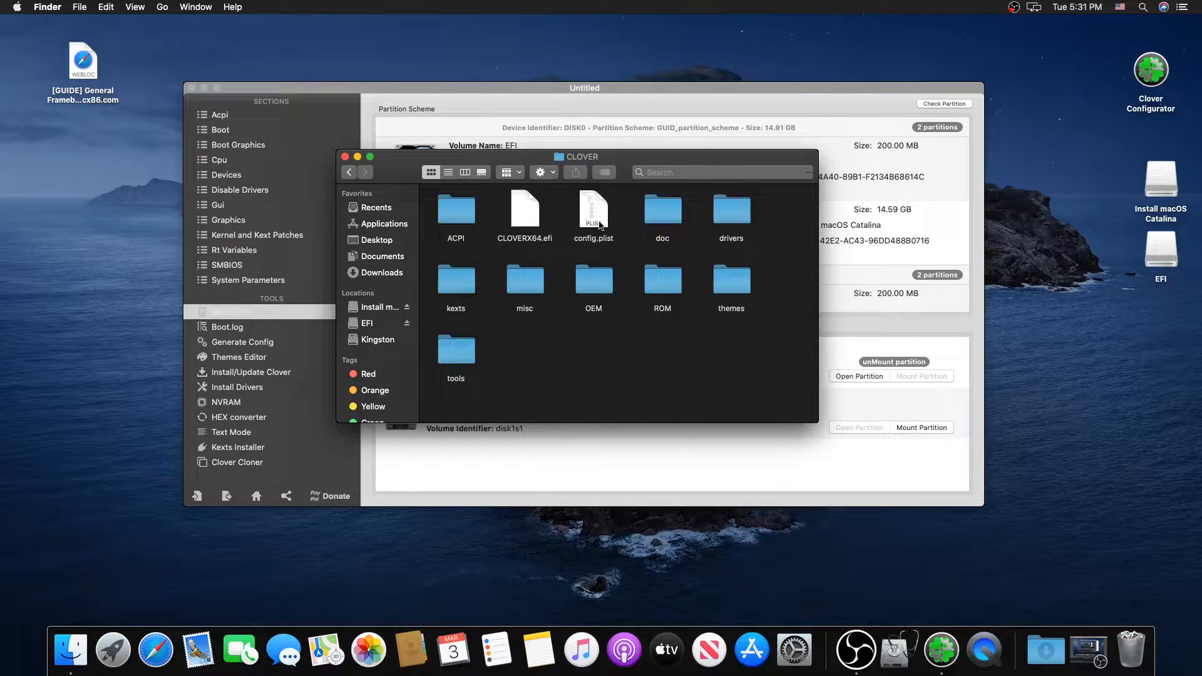
pyautogui.click(594, 212)
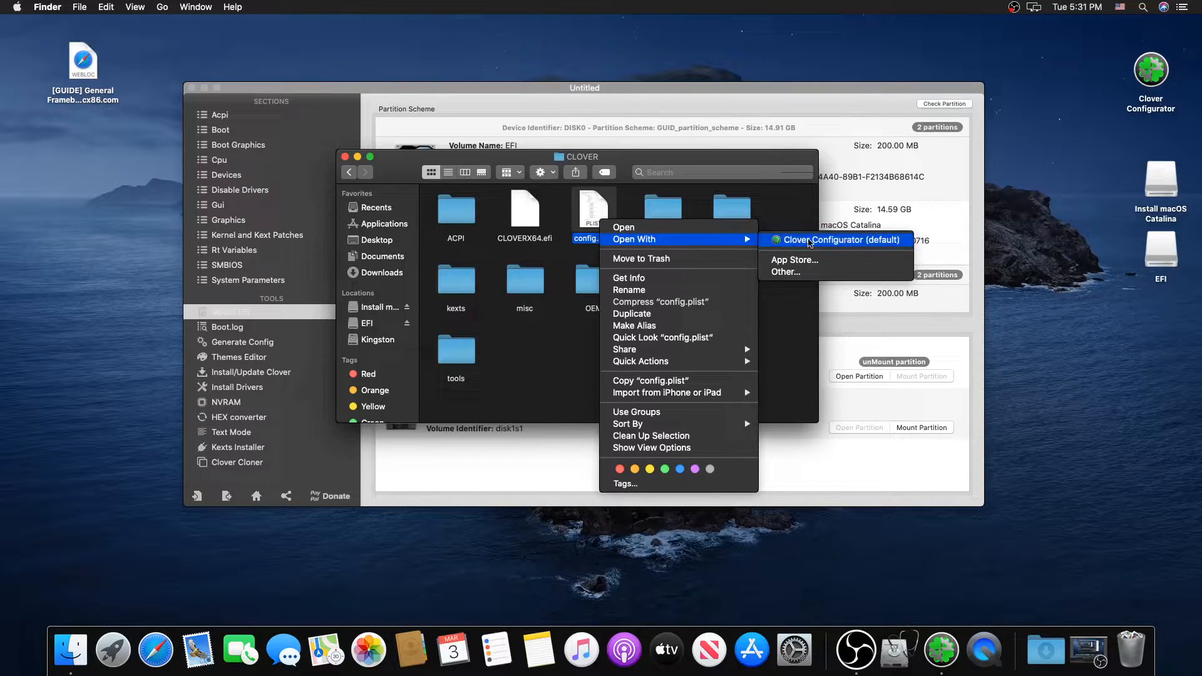
pyautogui.click(837, 240)
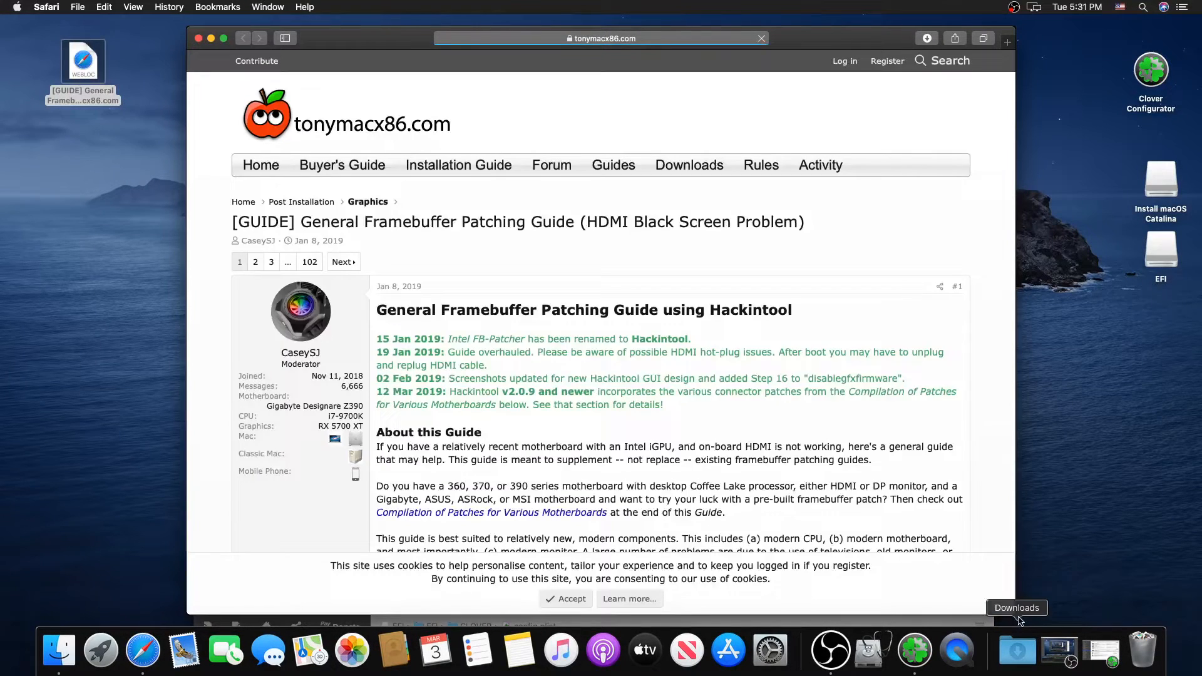
# Step: Place the Safari guide on the left and the config.plist window on the right
pyautogui.moveTo(602, 38); pyautogui.dragTo(580, 62)
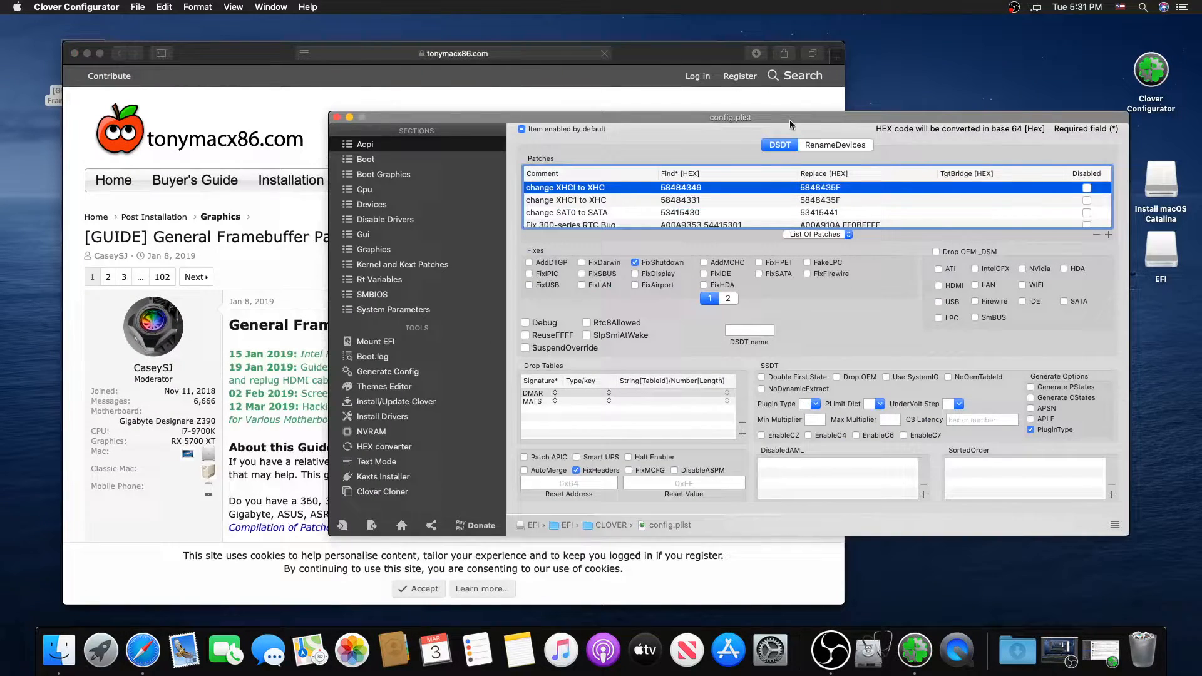
pyautogui.moveTo(731, 117); pyautogui.dragTo(785, 98)
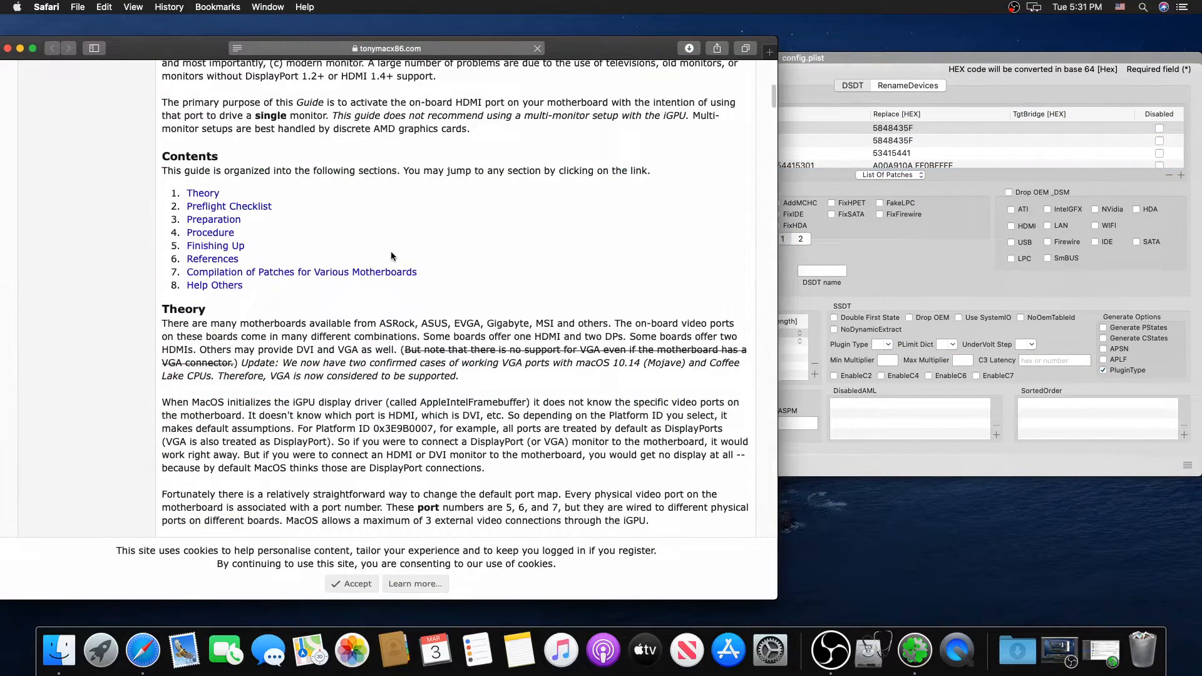
# Step: Scroll the guide down to the MSI Z390M Gaming Plus patch XML
pyautogui.scroll(-3)
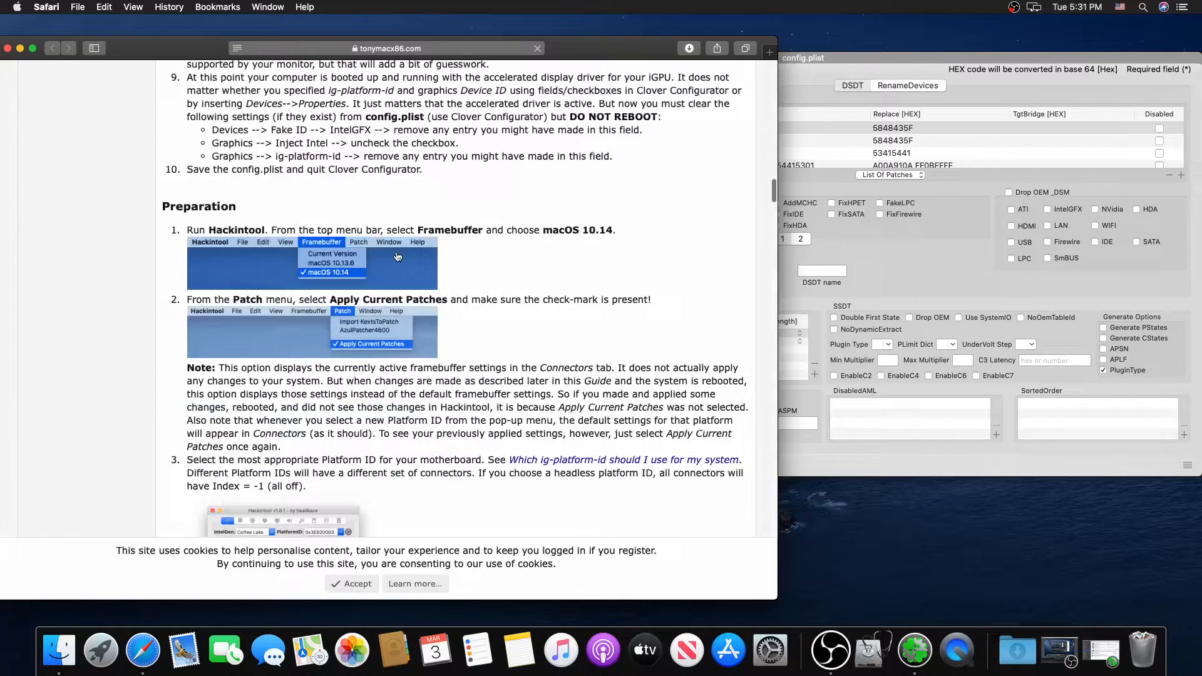
pyautogui.scroll(-3)
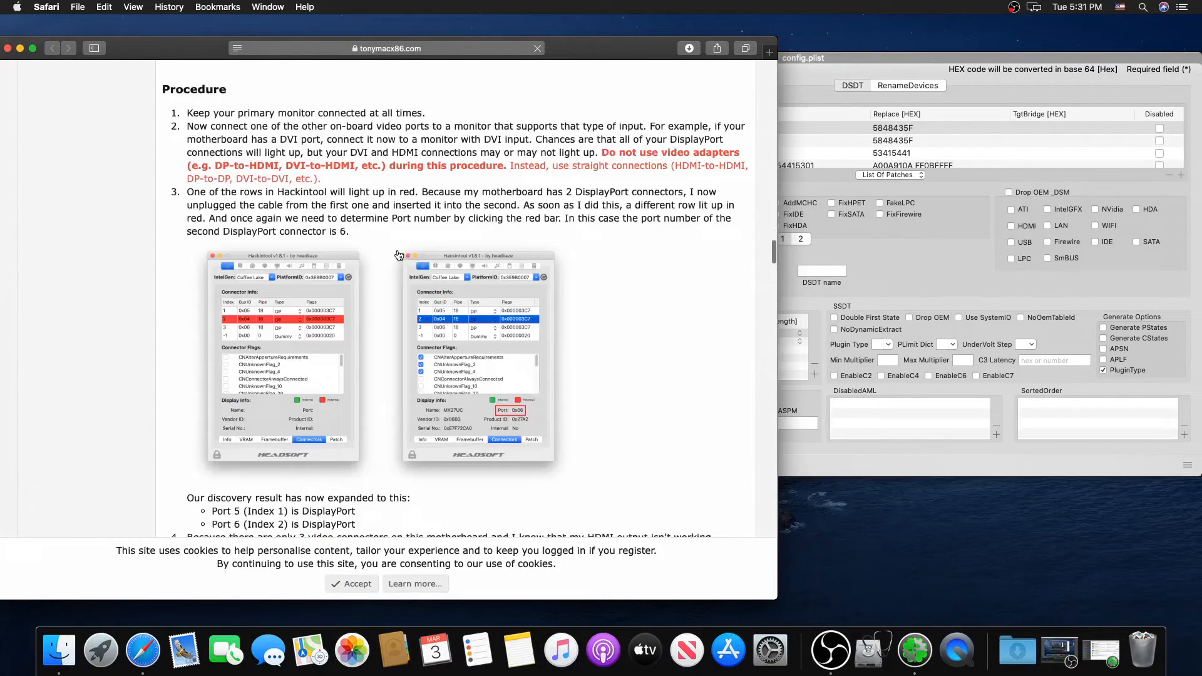
pyautogui.scroll(-3)
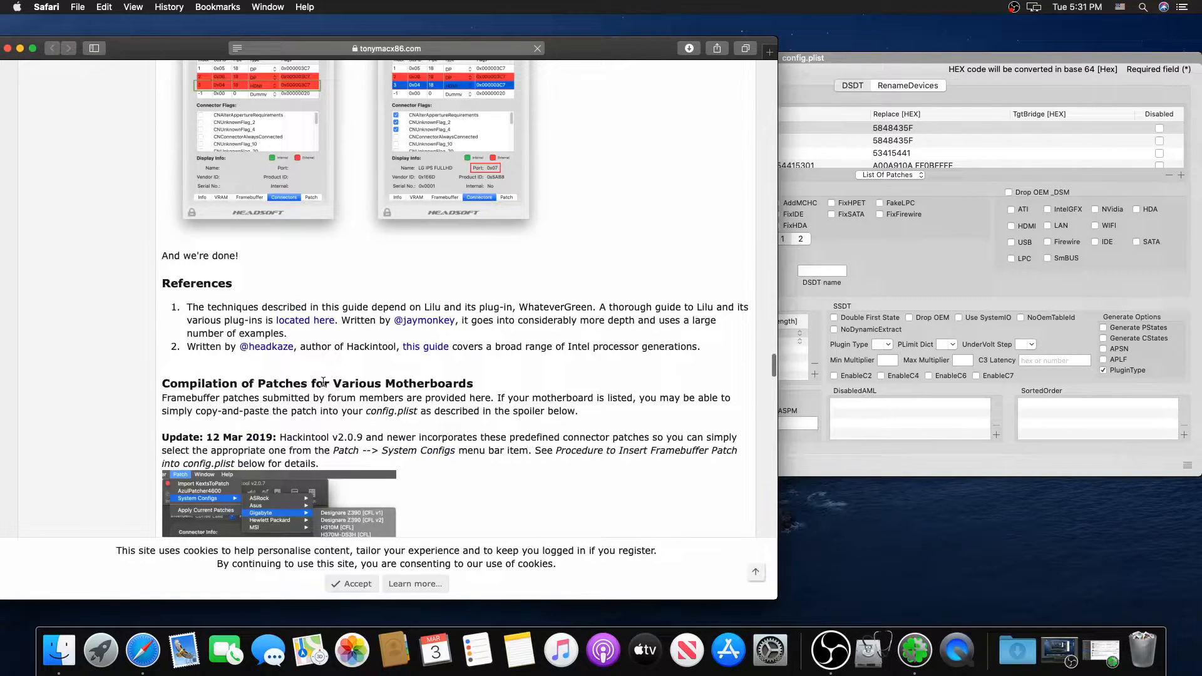
pyautogui.scroll(-3)
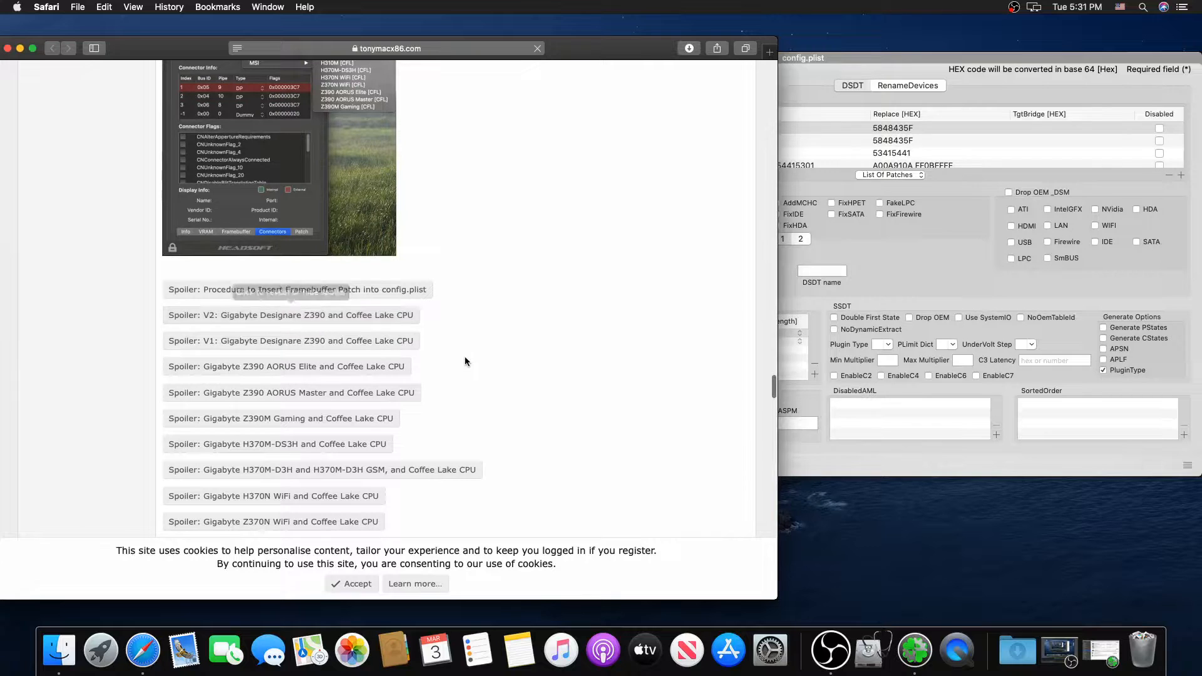
pyautogui.scroll(-3)
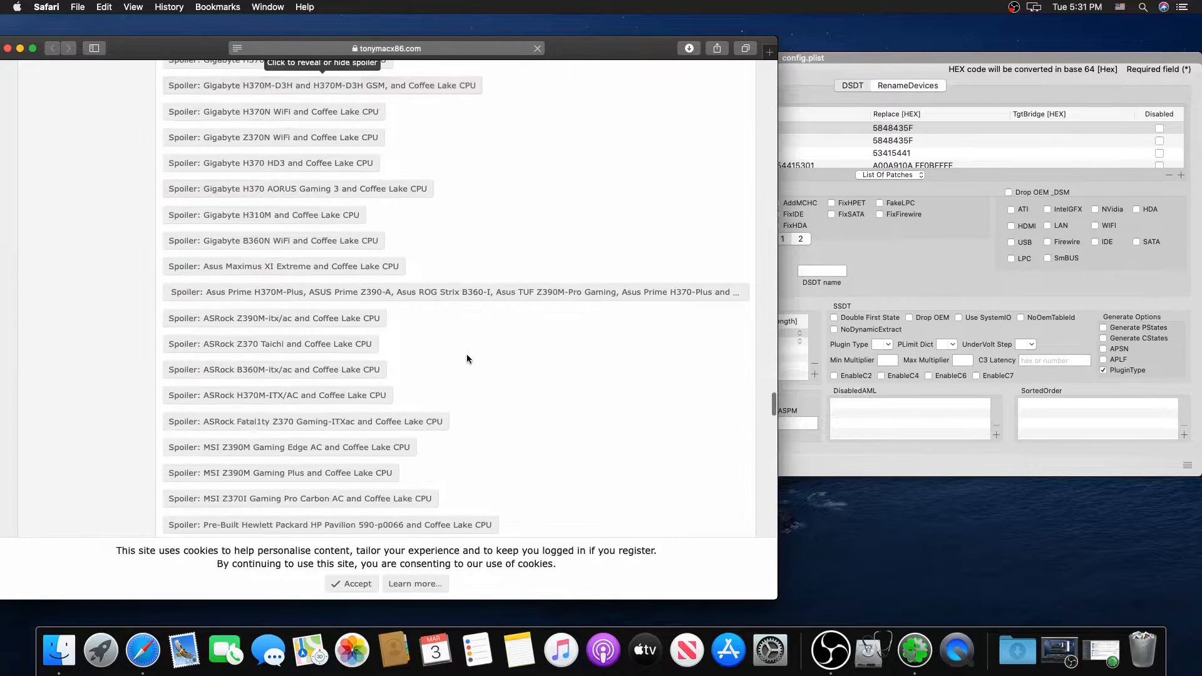
pyautogui.scroll(-3)
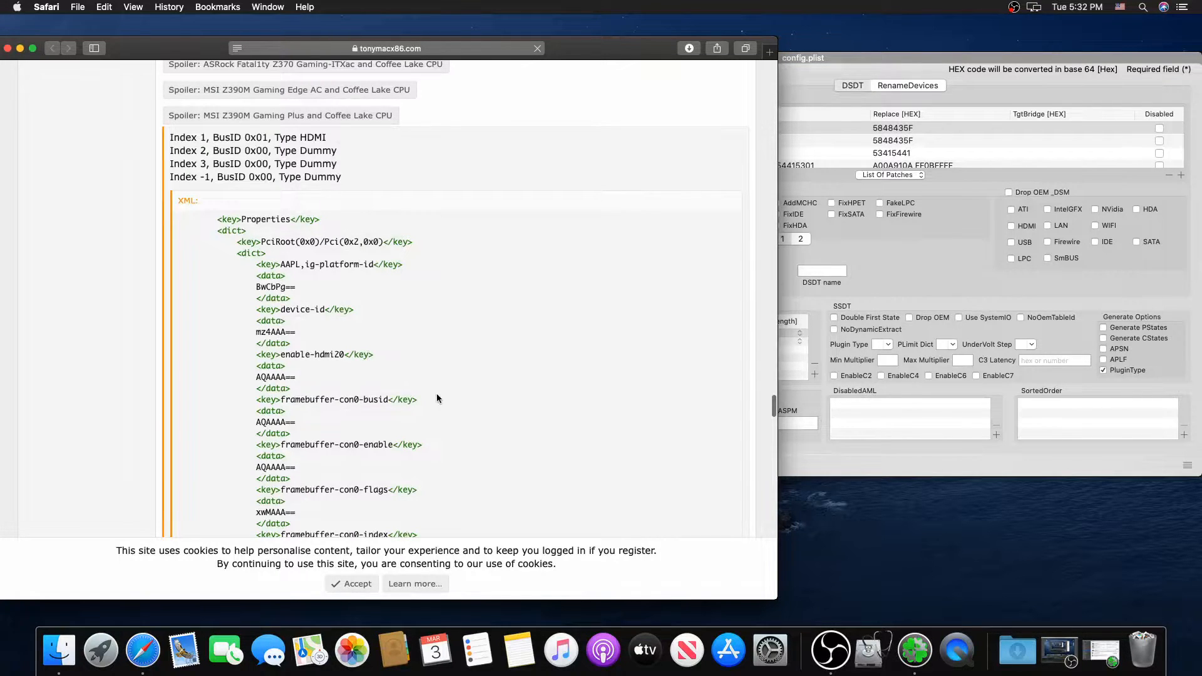
pyautogui.scroll(-3)
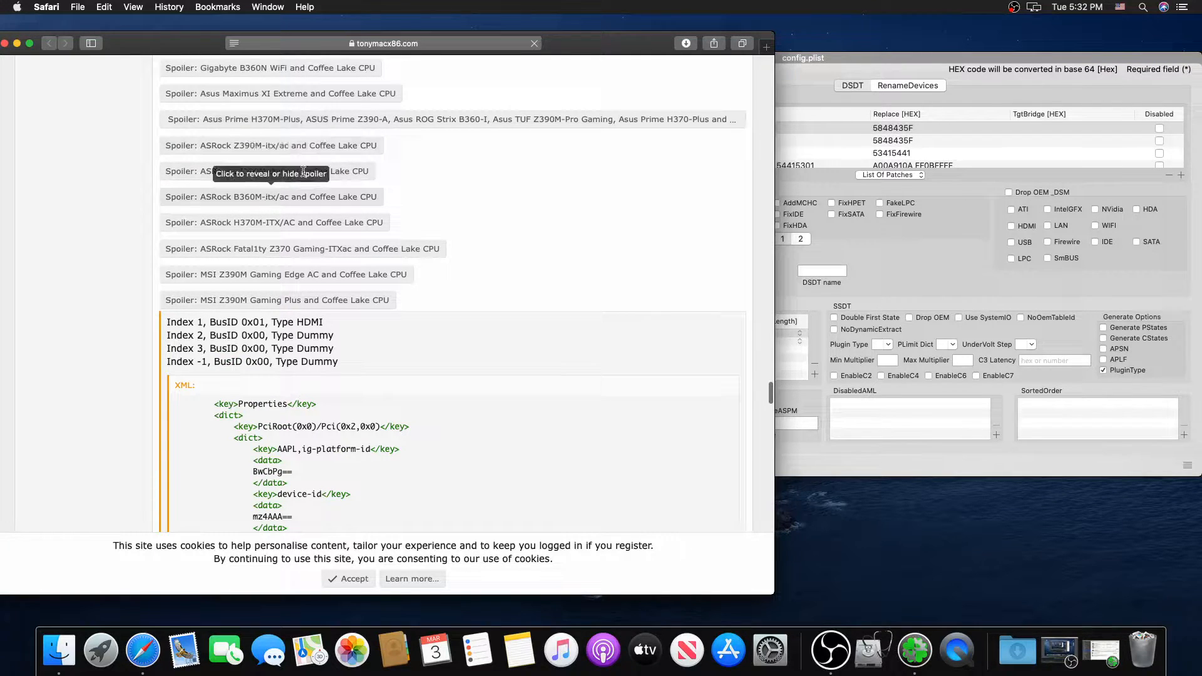
pyautogui.scroll(-3)
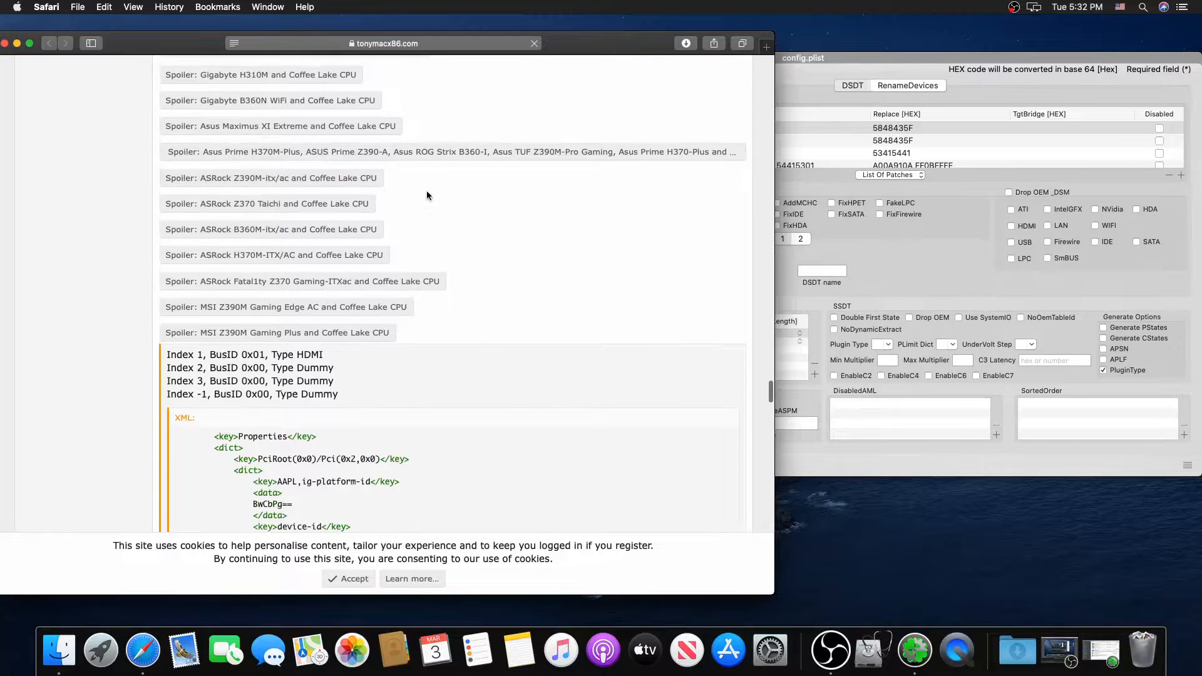
pyautogui.scroll(-3)
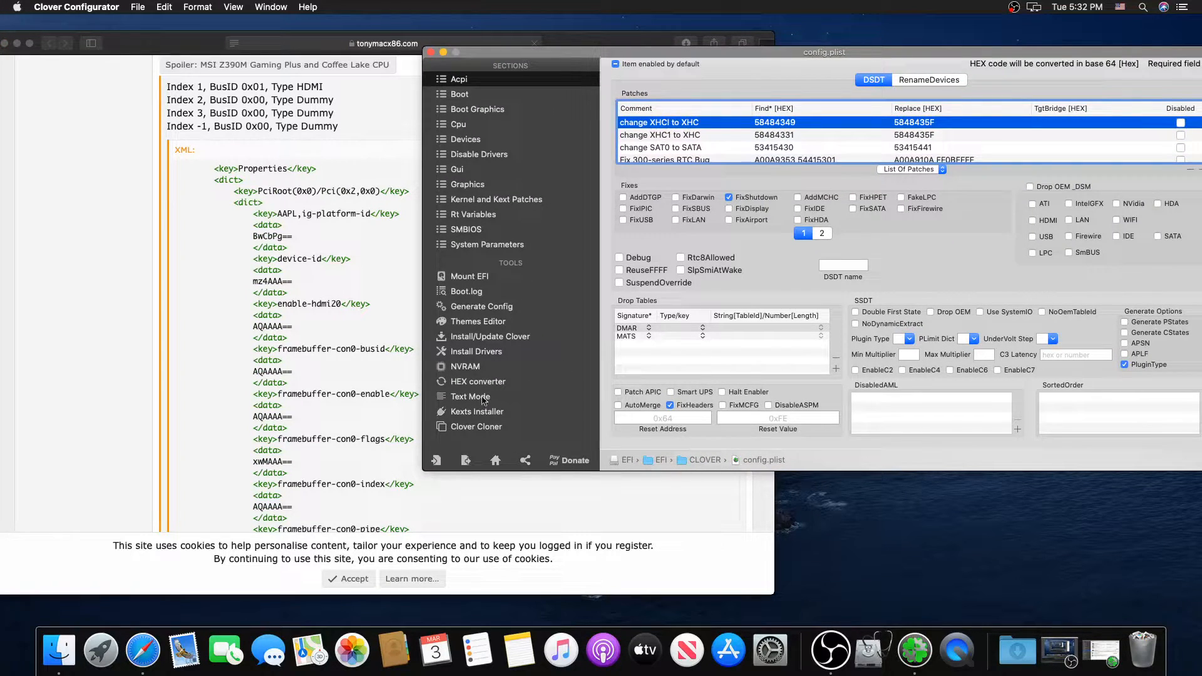
# Step: Switch config.plist to Text Mode from the Tools sidebar
pyautogui.click(470, 397)
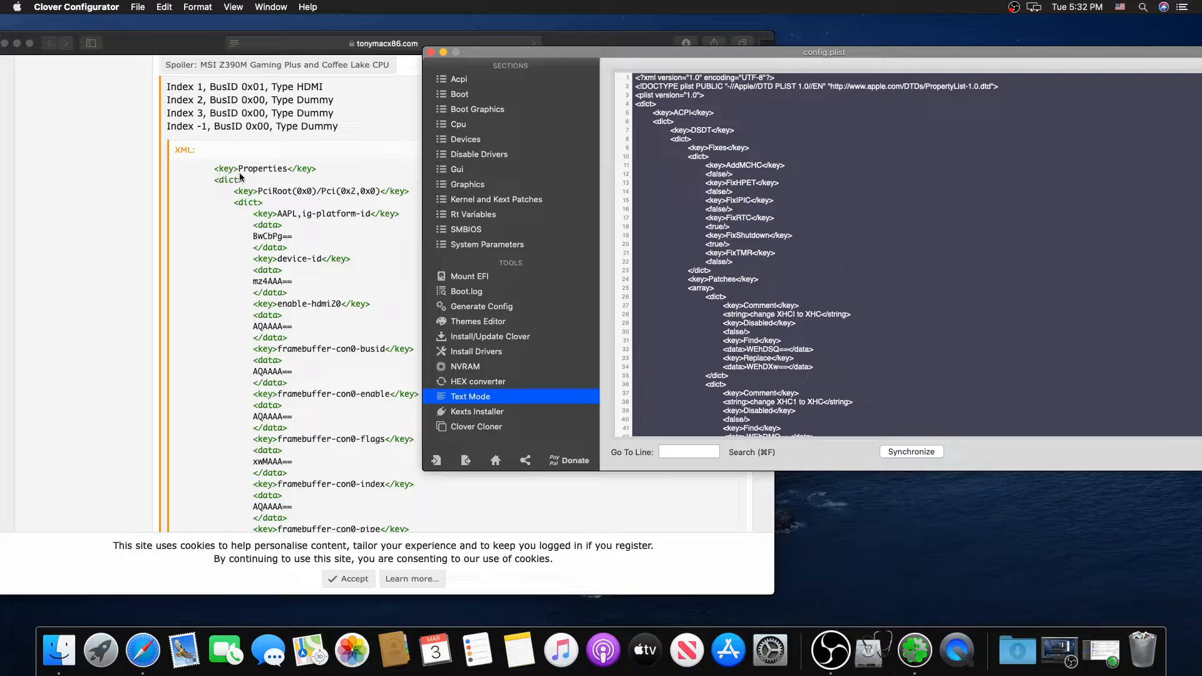
pyautogui.moveTo(726, 124)
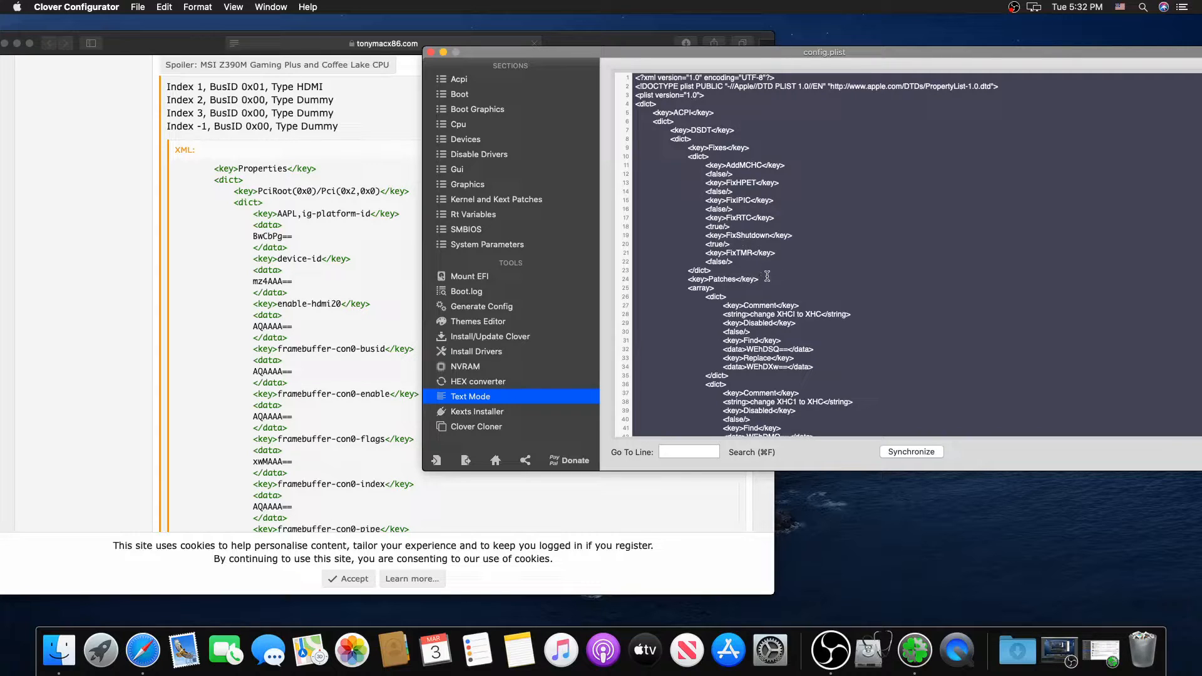
# Step: Scroll the raw config down to the Devices > Properties PciRoot(0x0)/Pci(0x2,0x0) entries
pyautogui.scroll(-3)
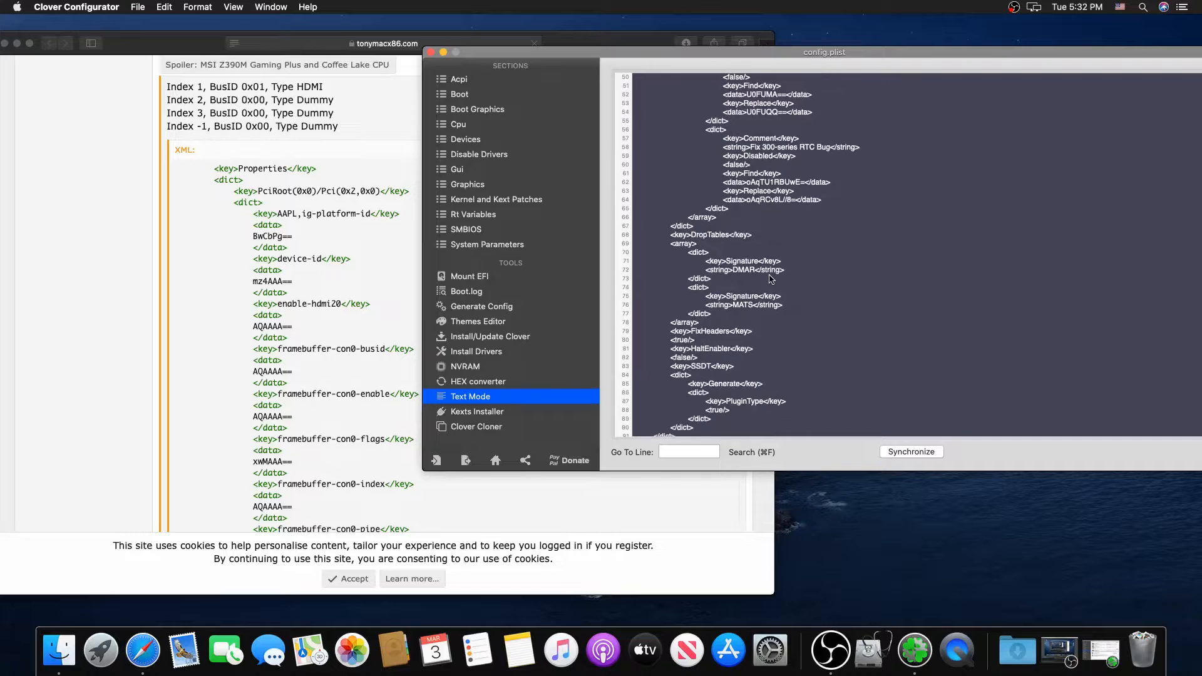
pyautogui.scroll(-3)
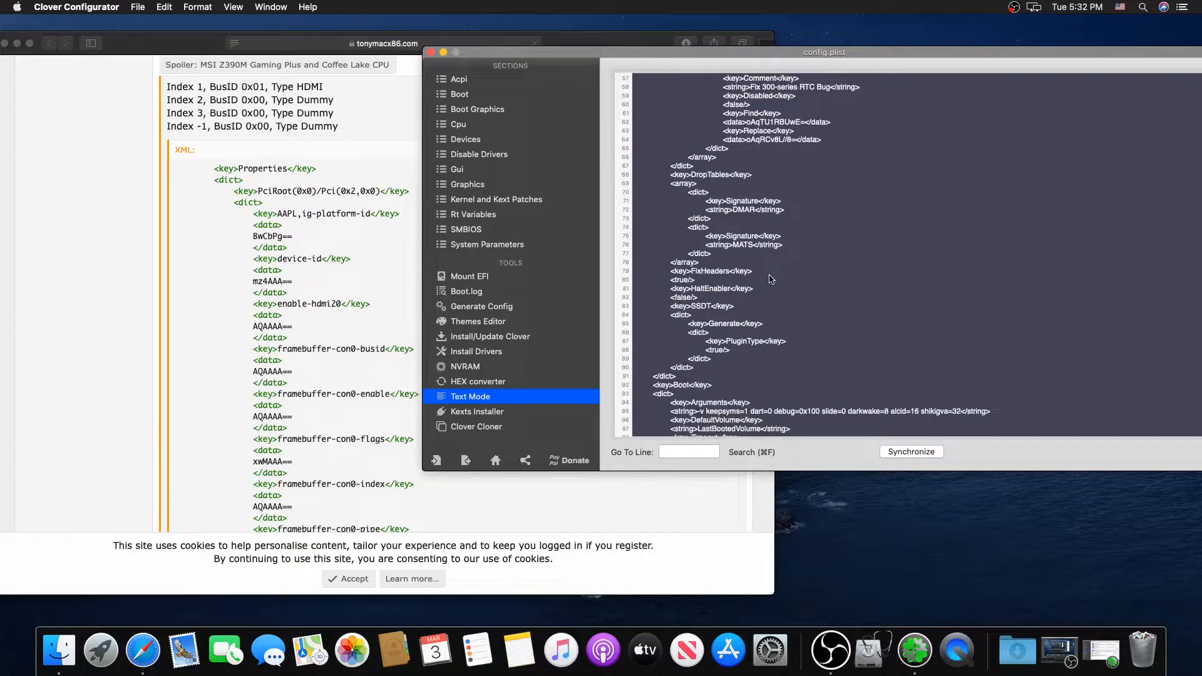
pyautogui.scroll(-3)
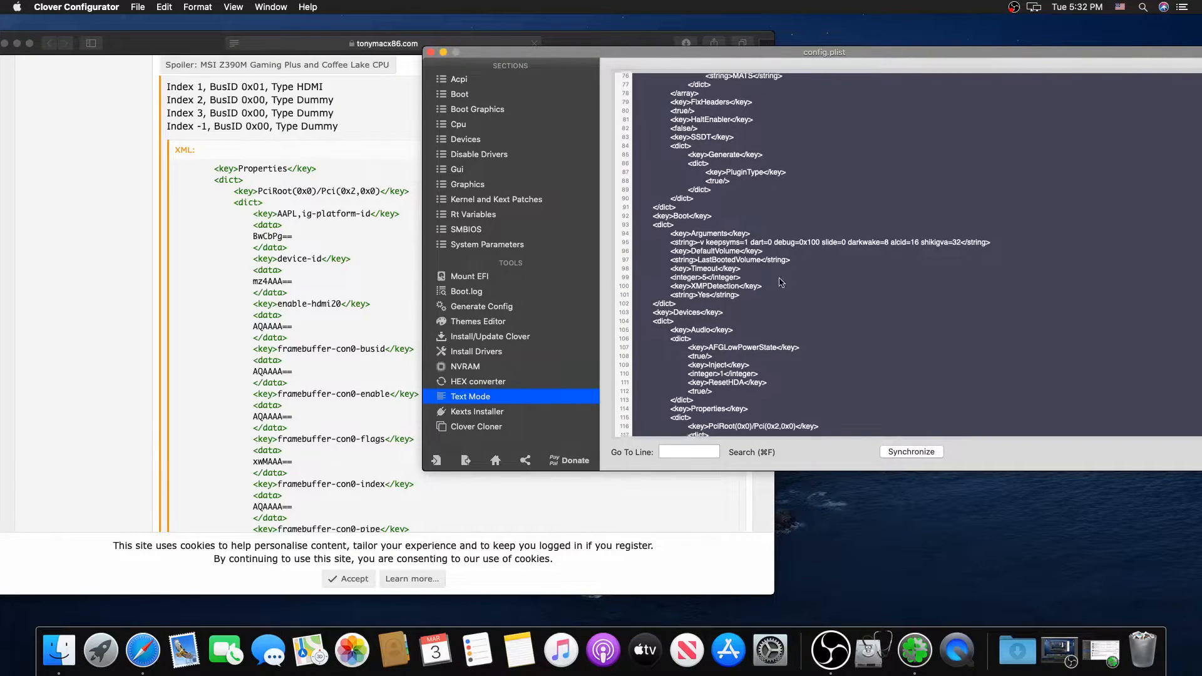
pyautogui.scroll(-3)
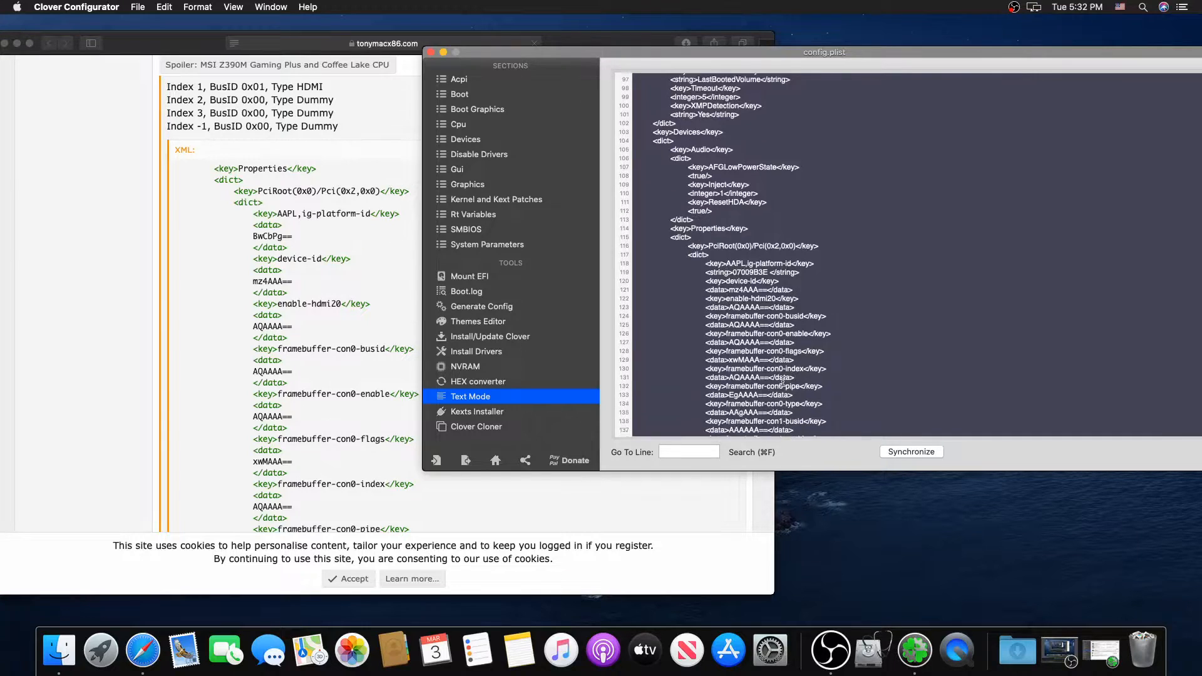
pyautogui.scroll(-3)
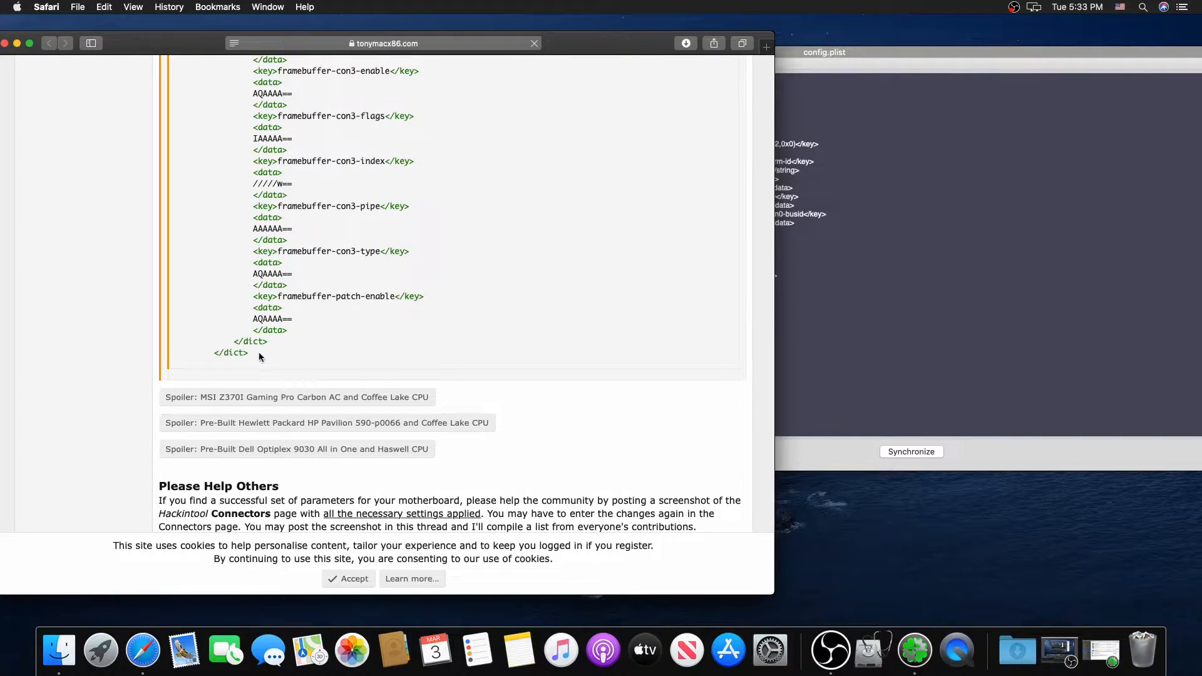
# Step: Select the guide's MSI Z390M Gaming Plus XML Properties block for copying
pyautogui.moveTo(252, 297); pyautogui.dragTo(249, 353)
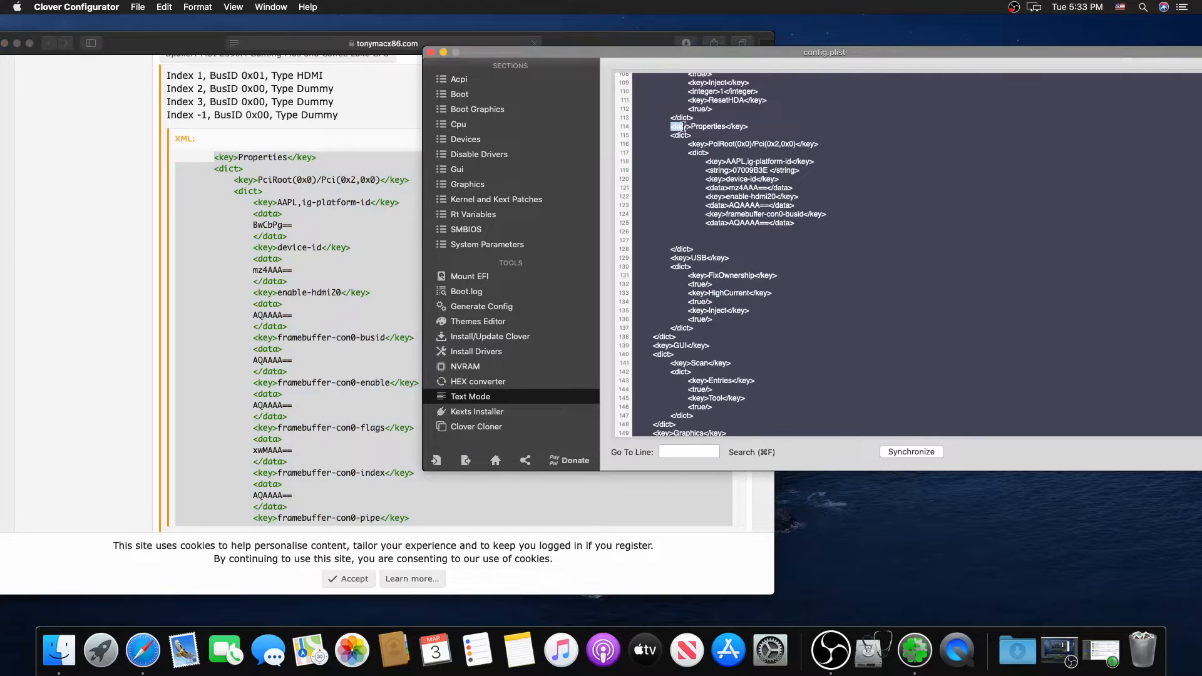
# Step: Select the old Properties entries in the config and replace them with the guide's XML
pyautogui.moveTo(675, 127); pyautogui.dragTo(830, 203)
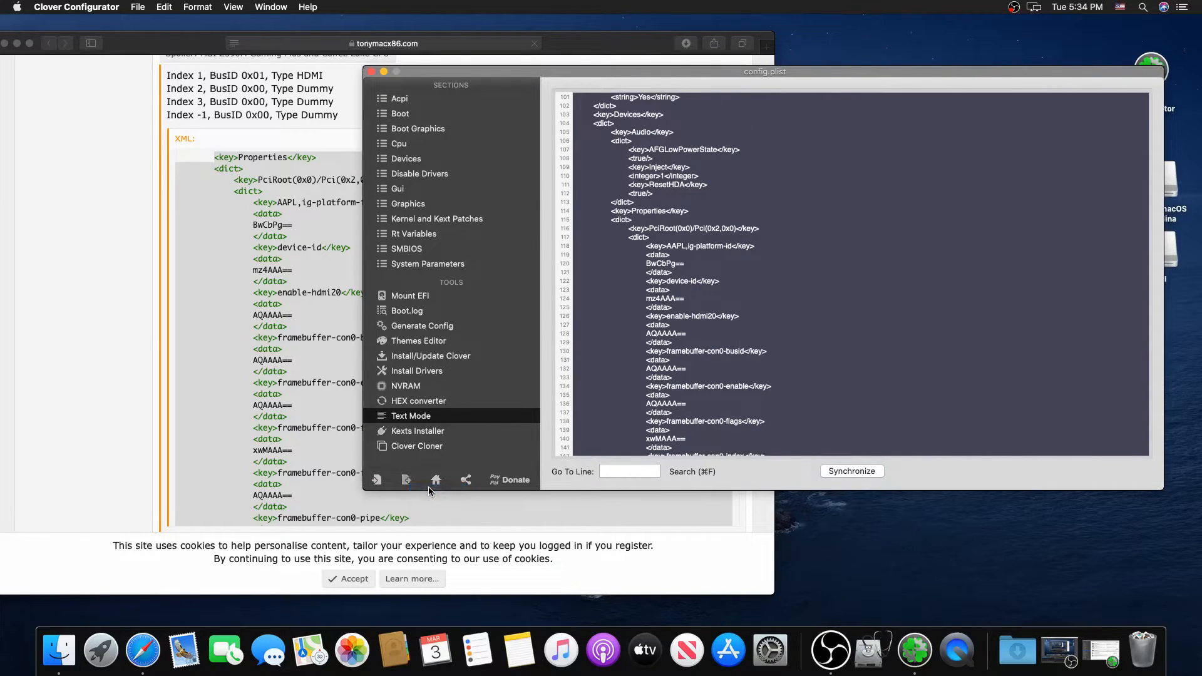
pyautogui.click(76, 7)
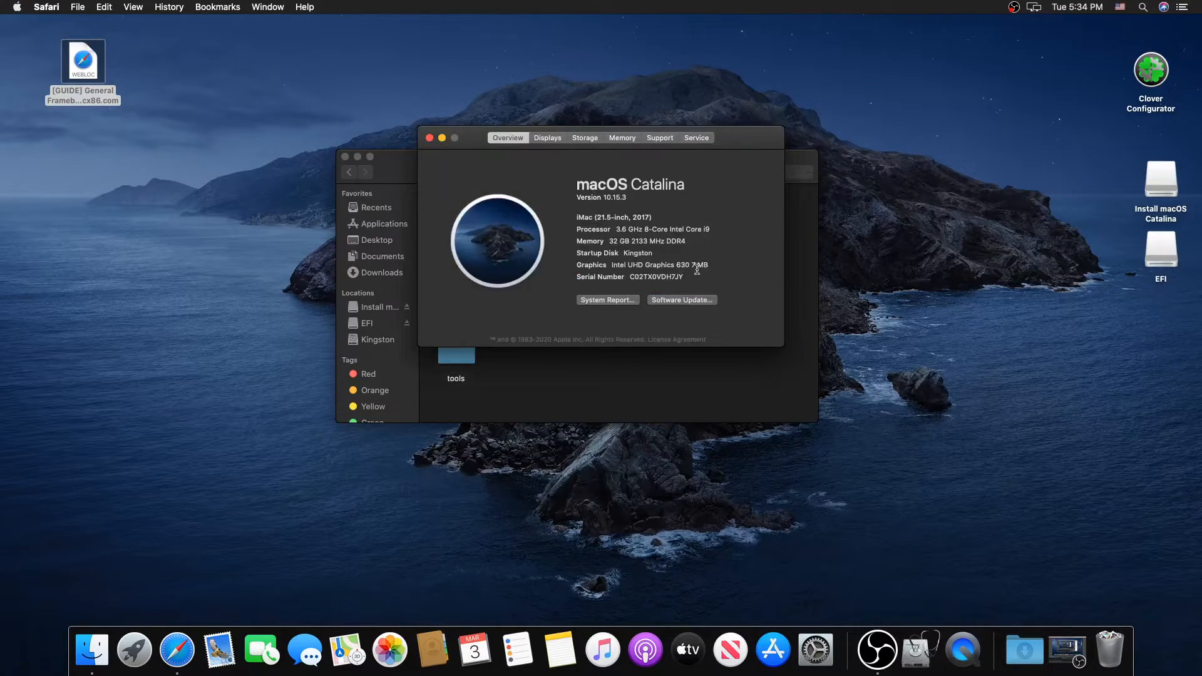
pyautogui.moveTo(90, 651)
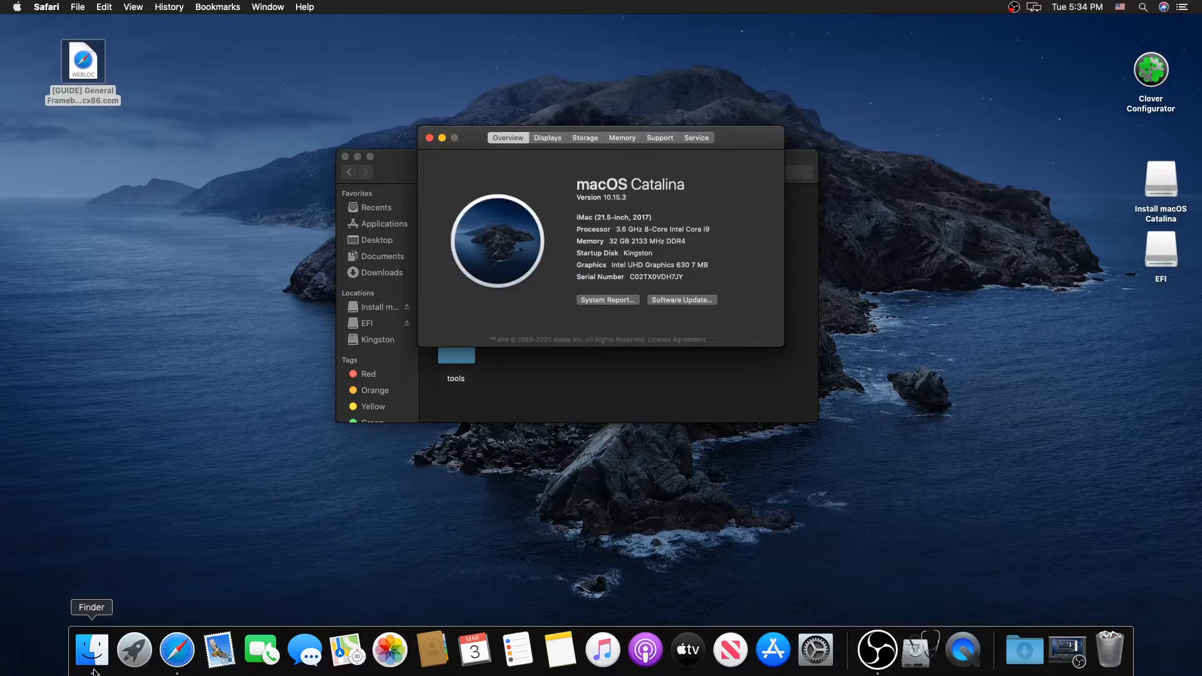
pyautogui.moveTo(985, 467)
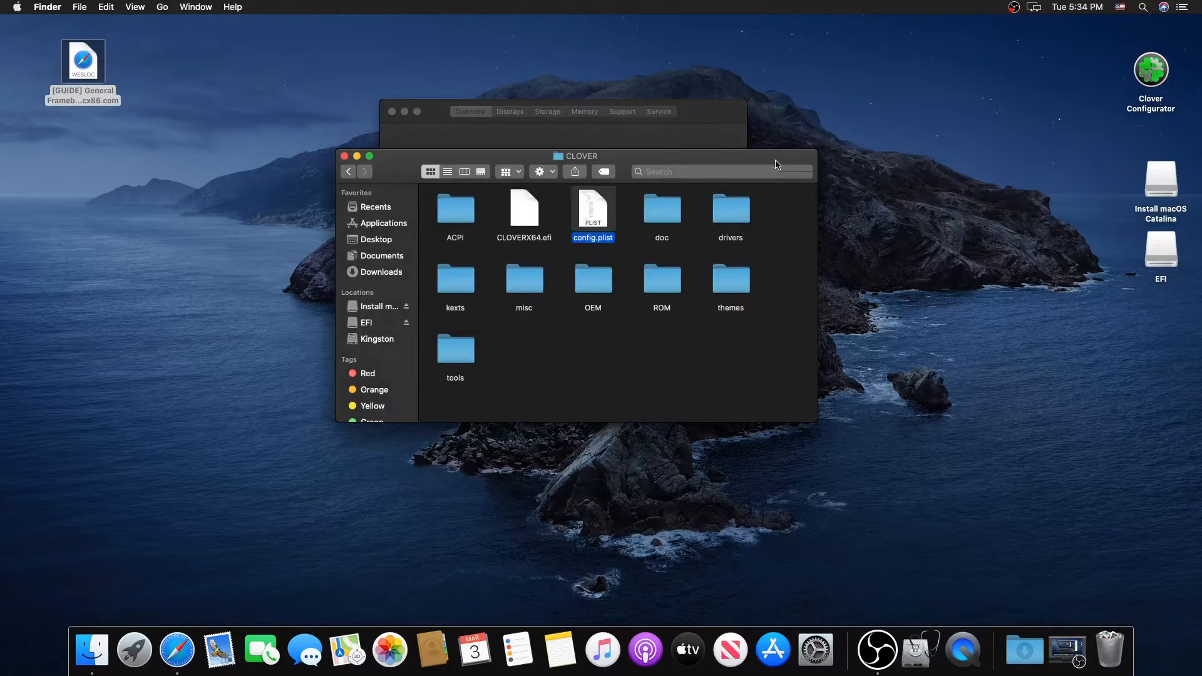
# Step: Show the context menu for config.plist in the Finder CLOVER folder
pyautogui.rightClick(593, 209)
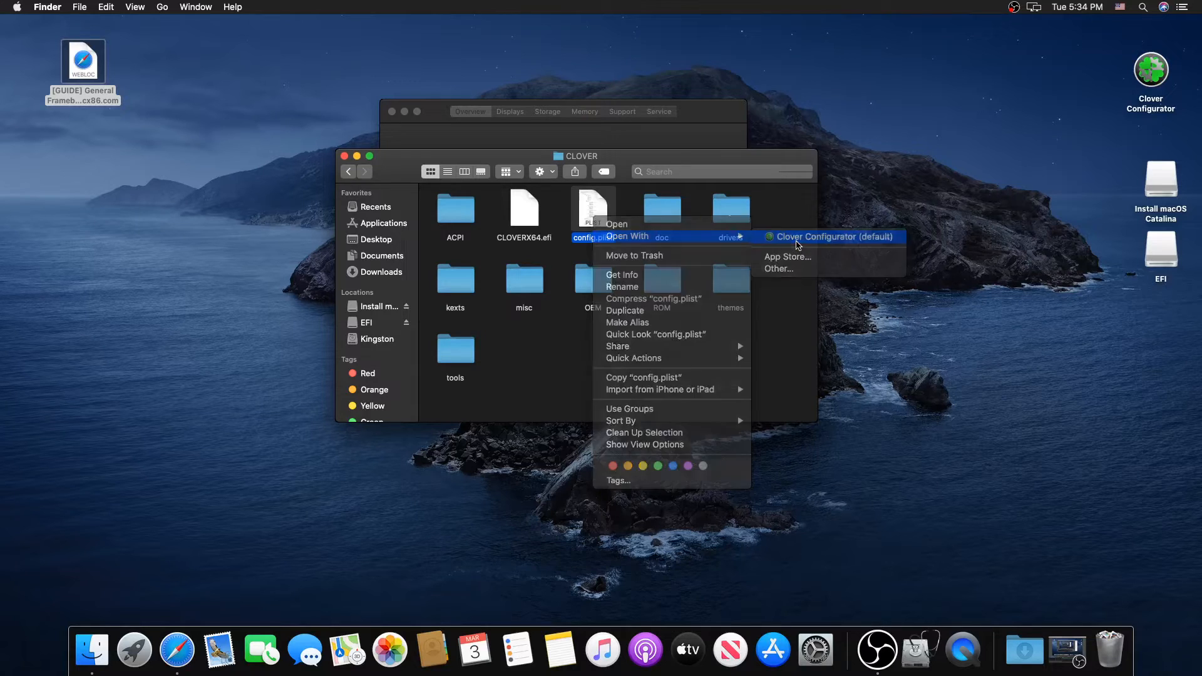
# Step: Open config.plist in Clover Configurator and go to Devices > Properties
pyautogui.click(828, 236)
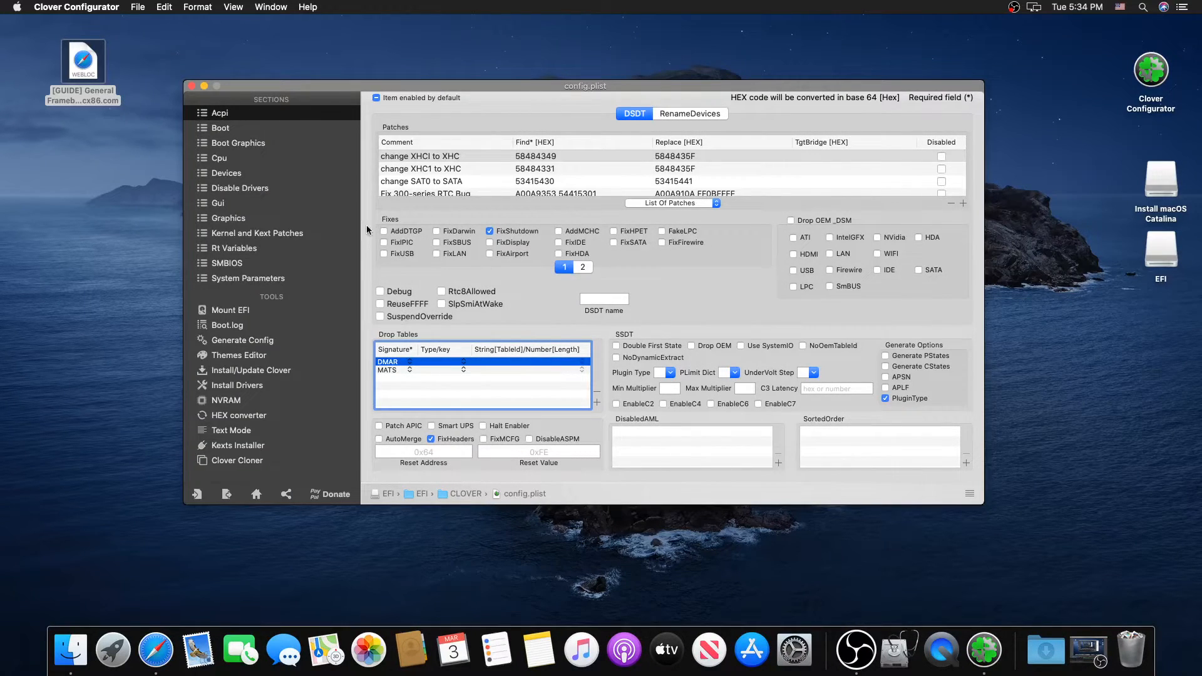
pyautogui.click(226, 173)
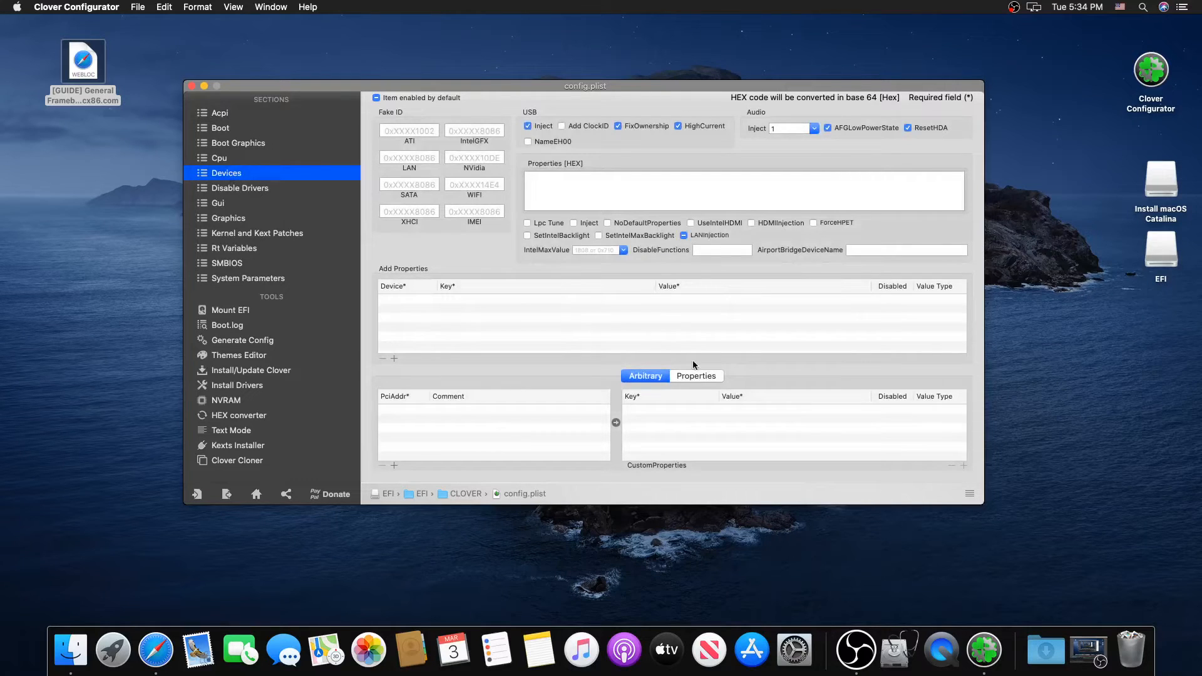
pyautogui.click(695, 376)
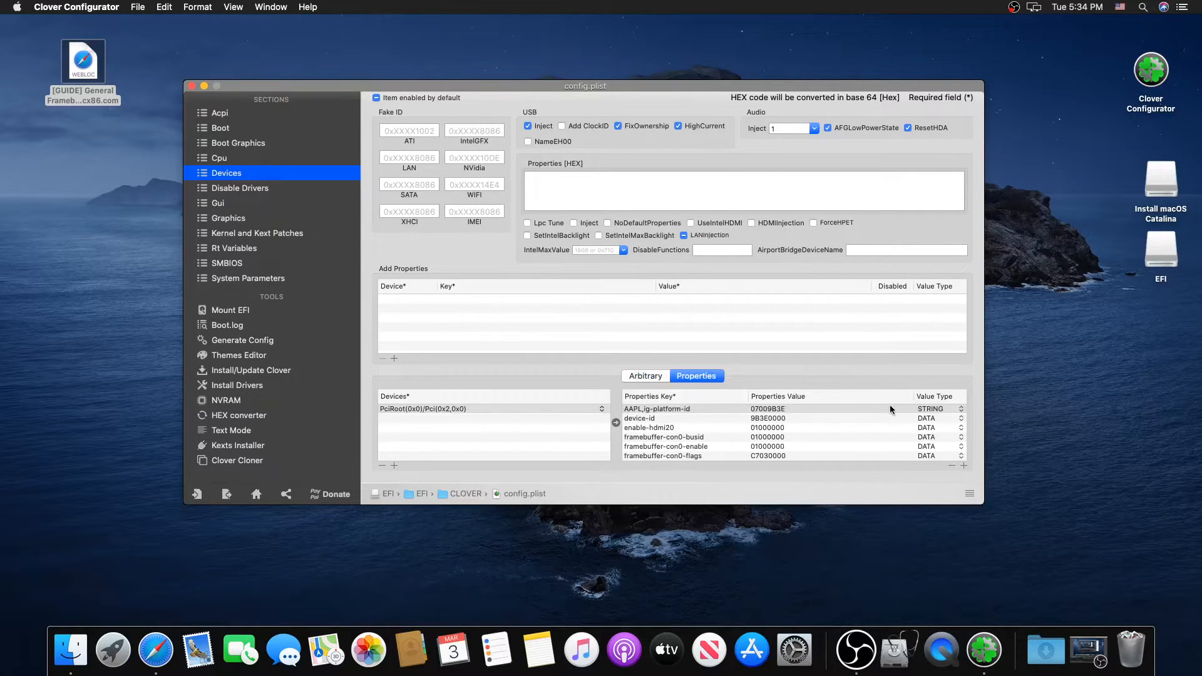
pyautogui.scroll(-3)
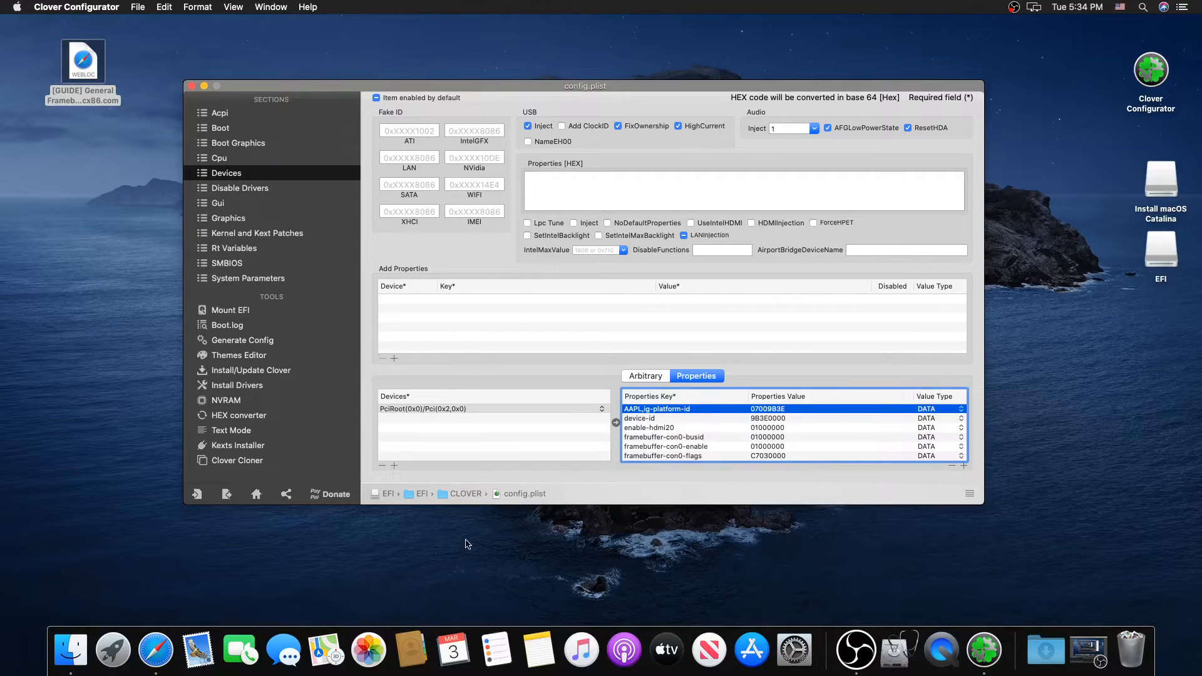
# Step: Set AAPL,ig-platform-id to DATA and save config.plist
pyautogui.click(256, 495)
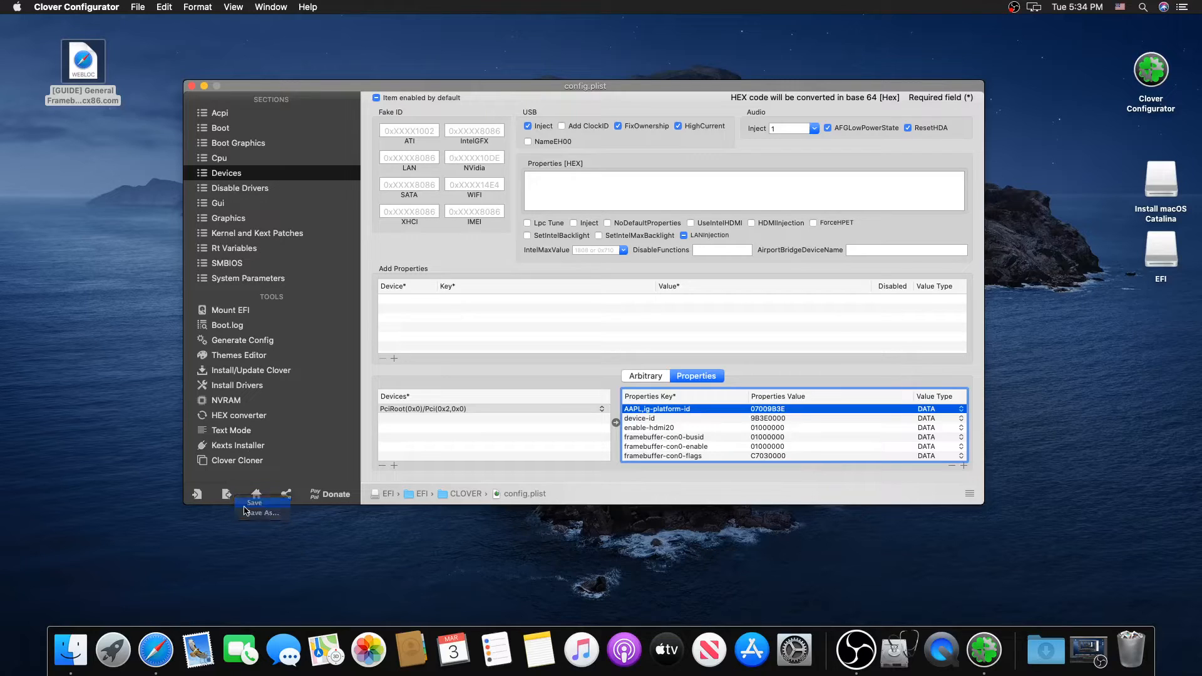
pyautogui.click(16, 7)
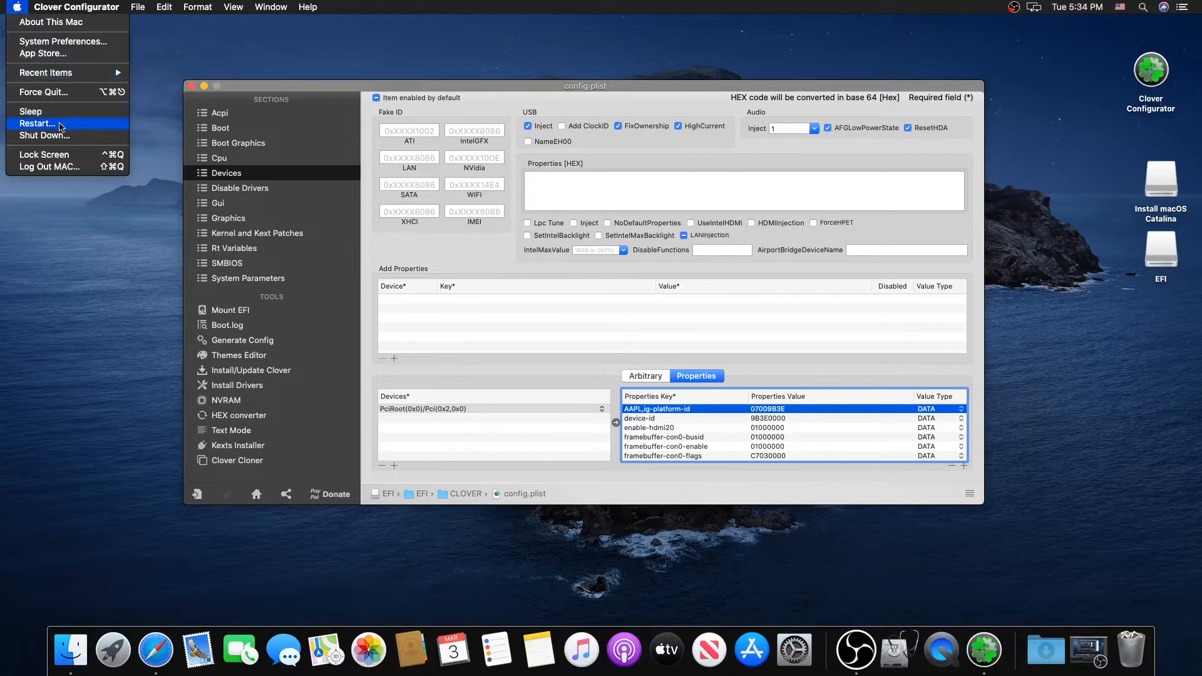
# Step: Restart macOS, accept the version storage warning, and retry the interrupted restart
pyautogui.click(37, 124)
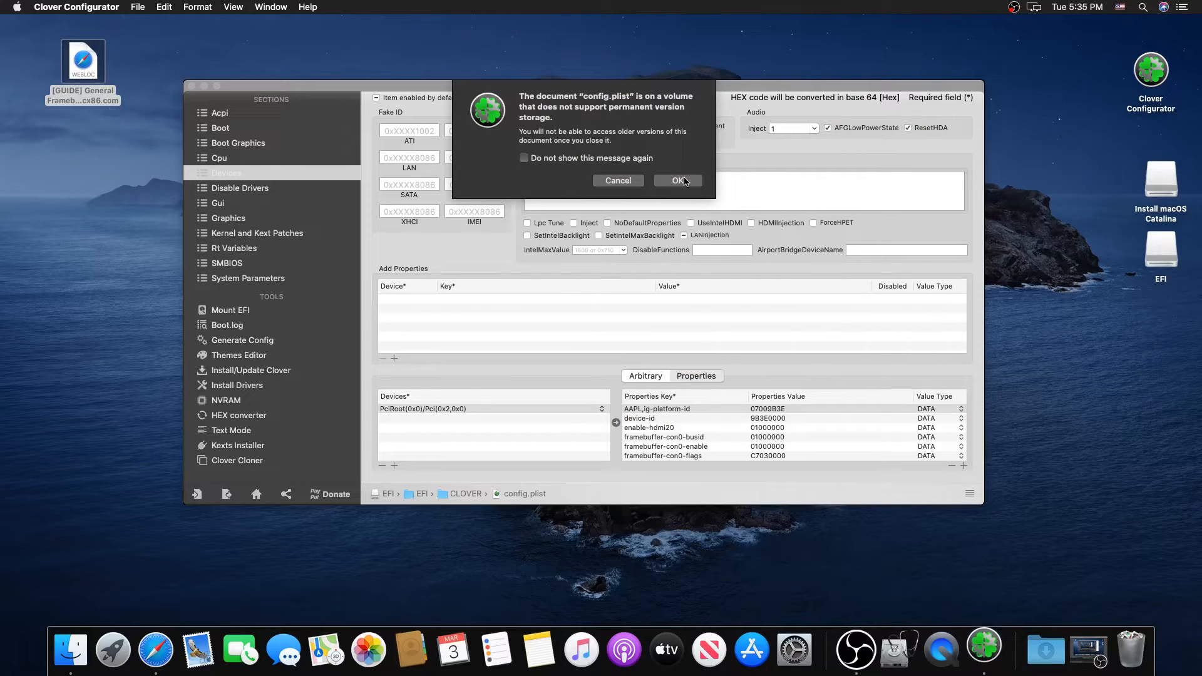
pyautogui.click(676, 181)
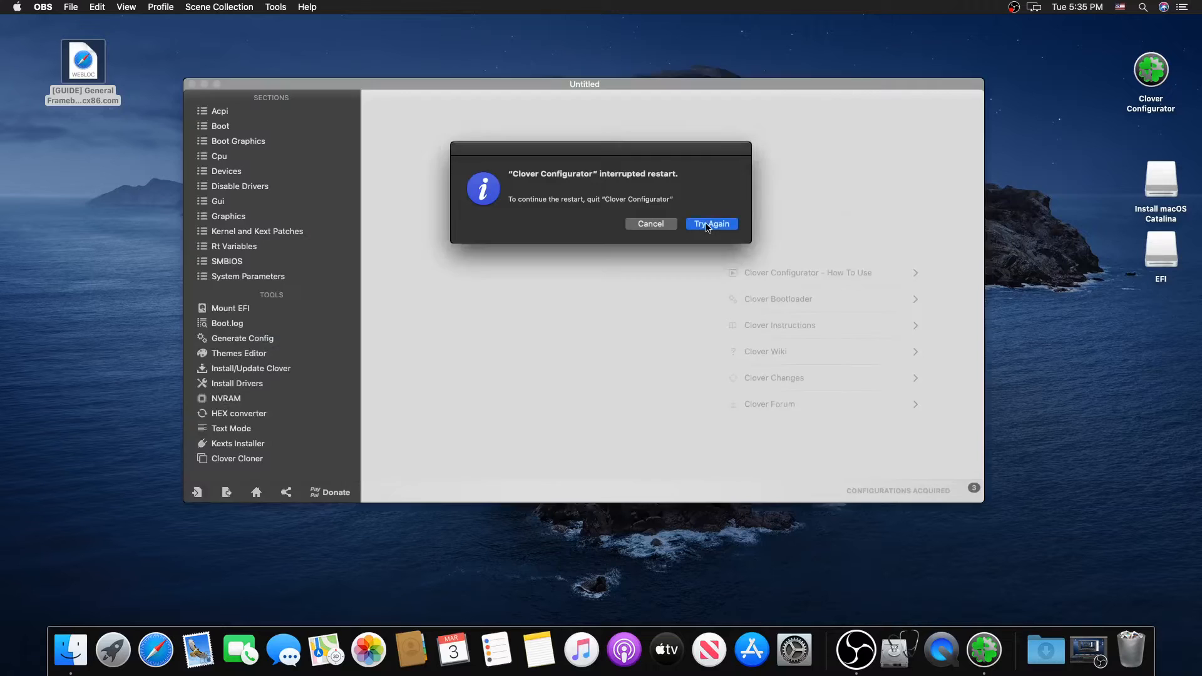
pyautogui.click(711, 224)
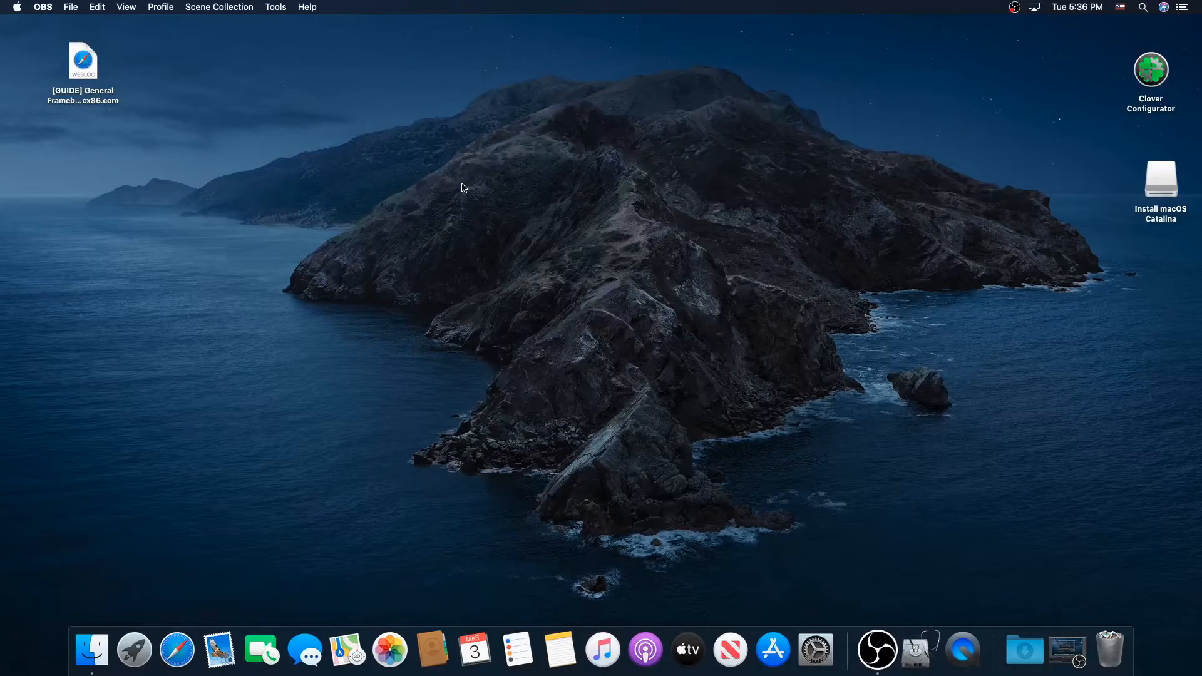
pyautogui.moveTo(129, 613)
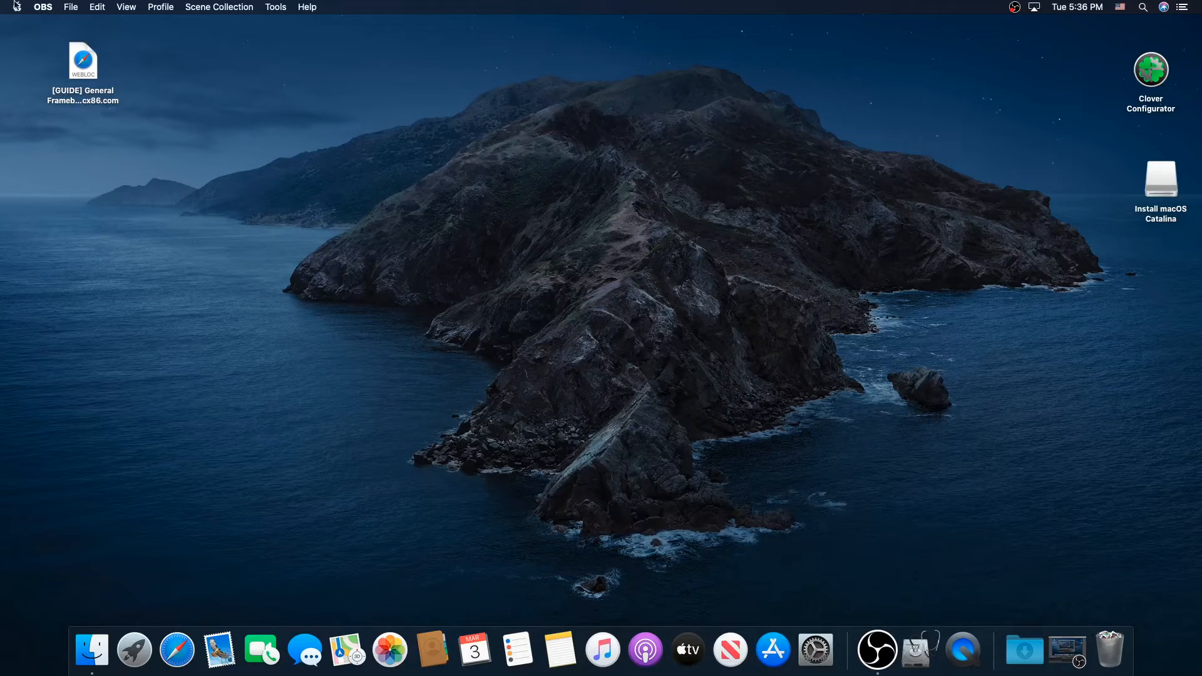
# Step: Verify About This Mac lists Intel UHD Graphics 630 with 1536 MB, then launch Safari
pyautogui.click(15, 7)
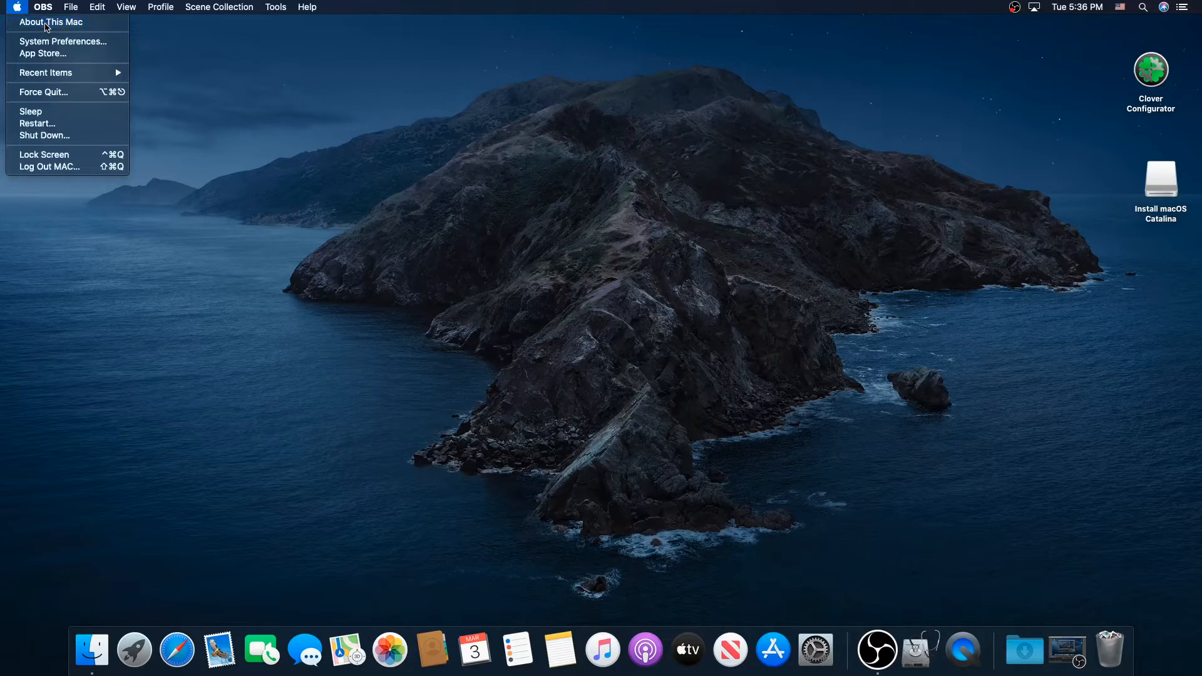
pyautogui.click(51, 21)
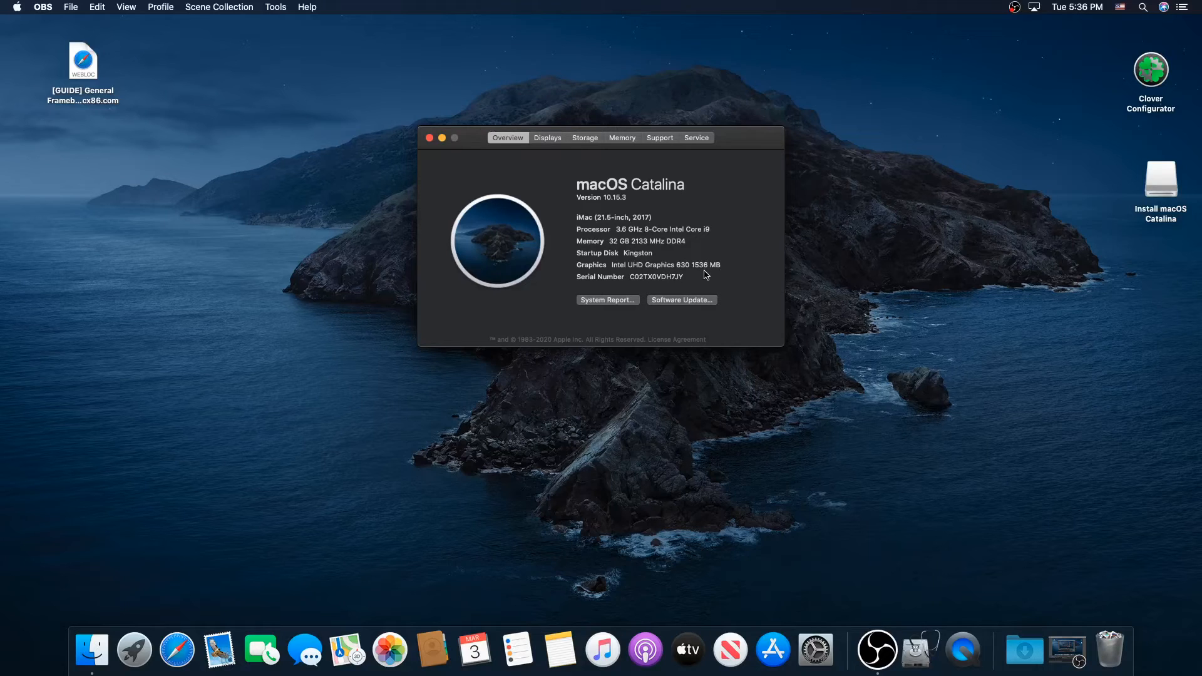
pyautogui.moveTo(362, 255)
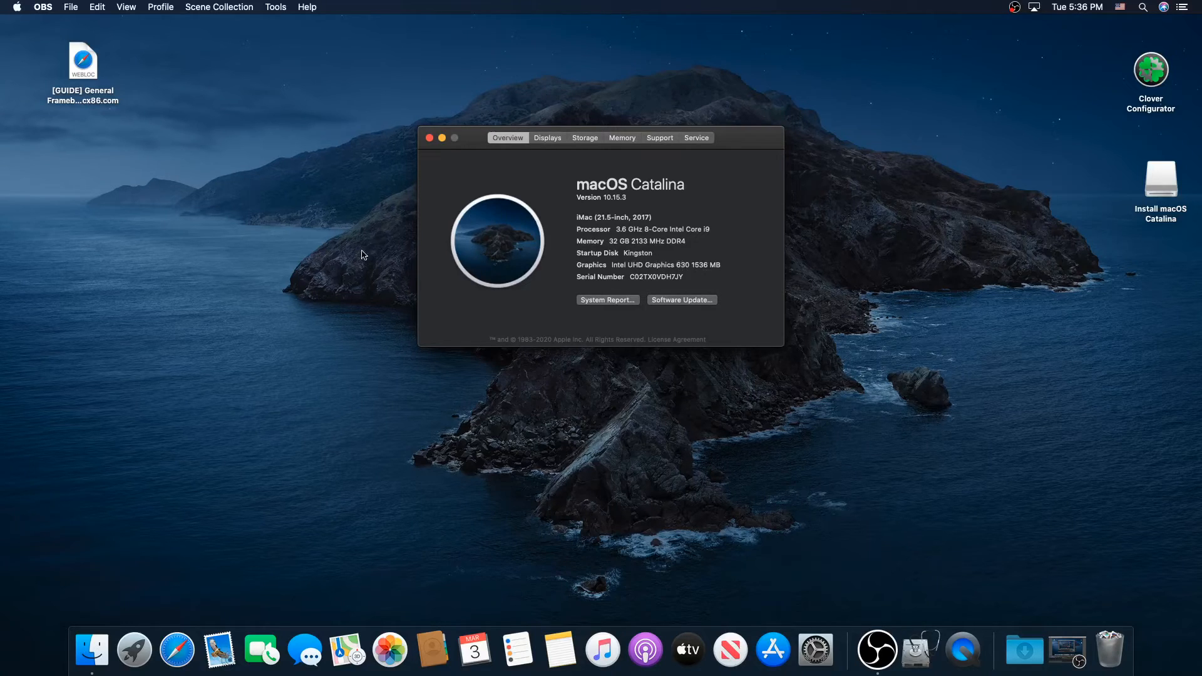
pyautogui.moveTo(322, 509)
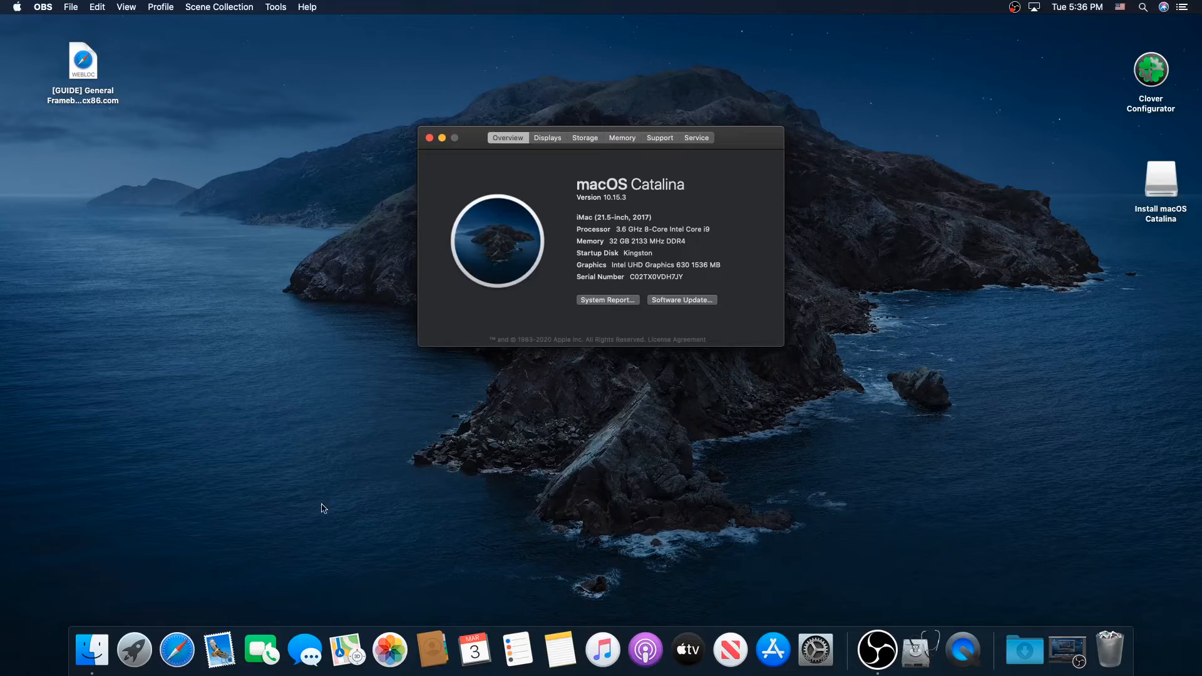
pyautogui.click(177, 650)
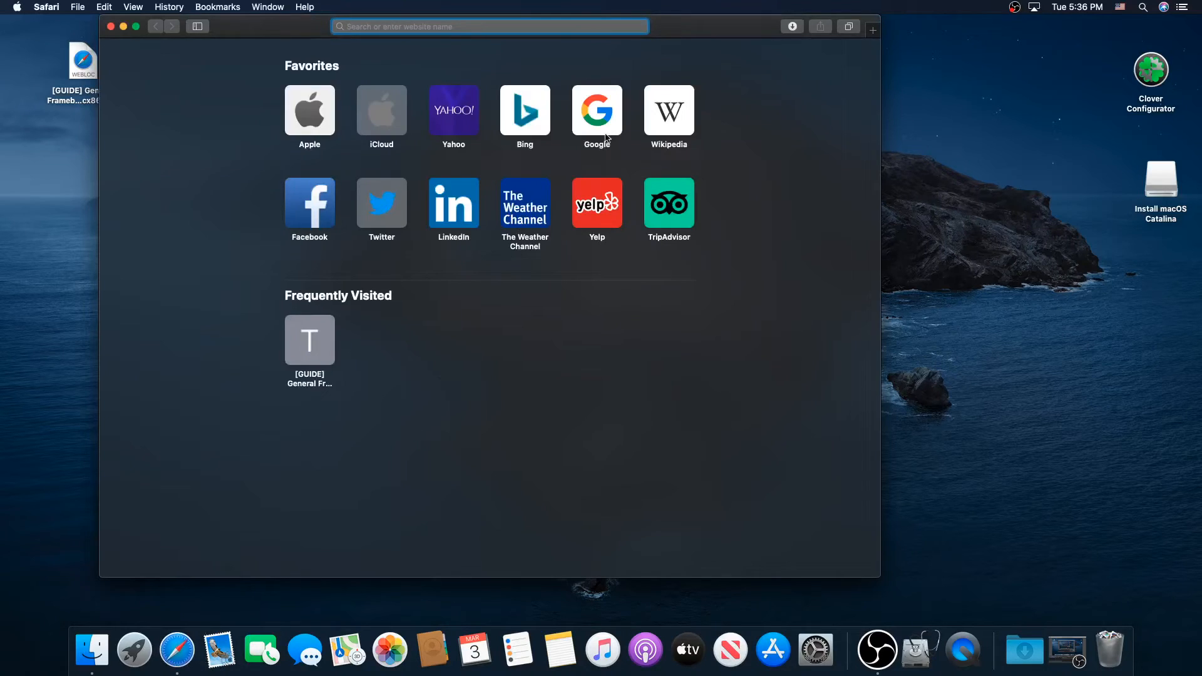
# Step: Search Google for YouTube and go to the YouTube site
pyautogui.click(597, 111)
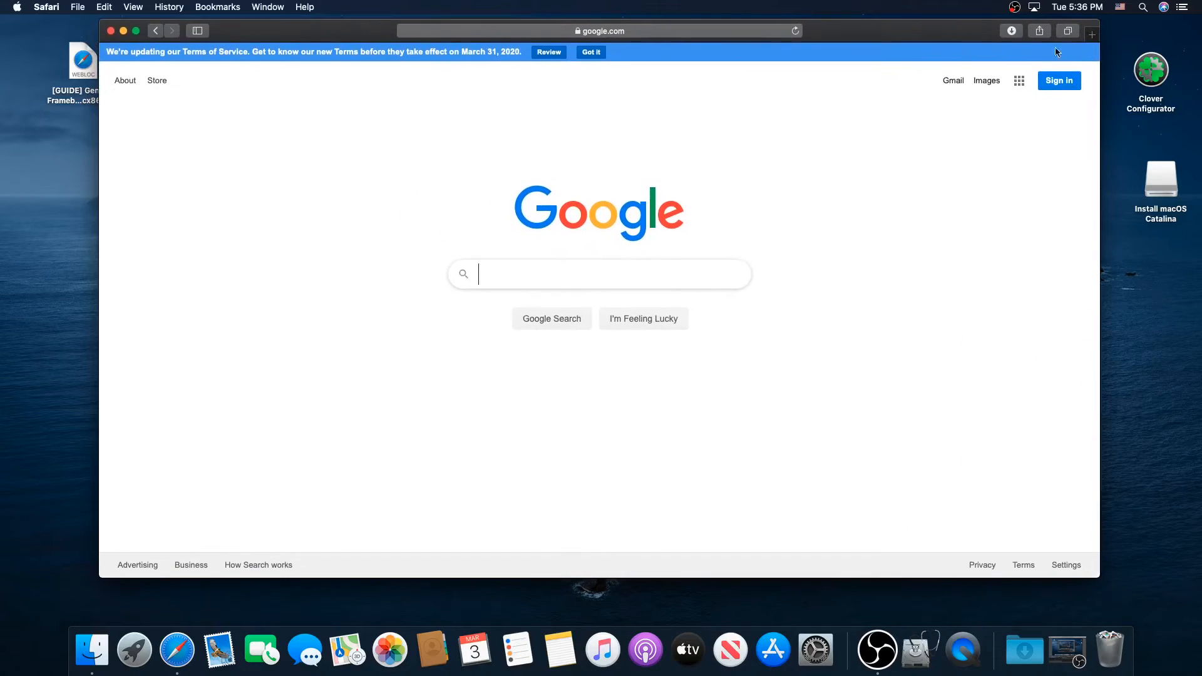
pyautogui.write('youtube.com')
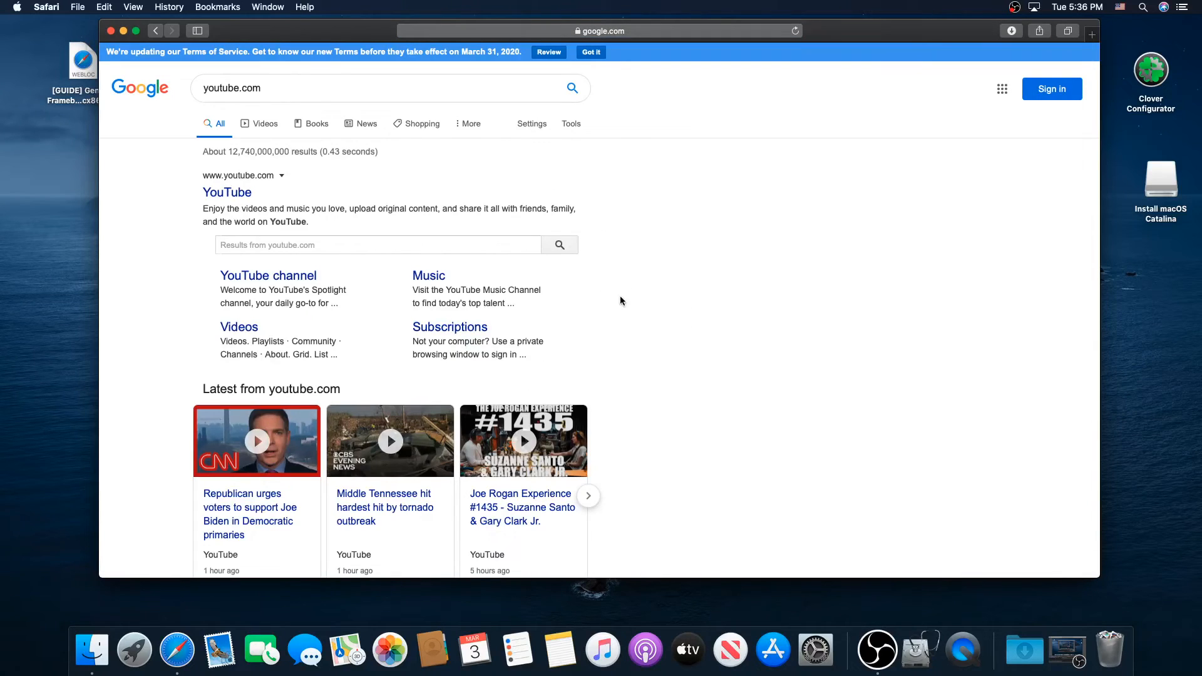
pyautogui.click(226, 192)
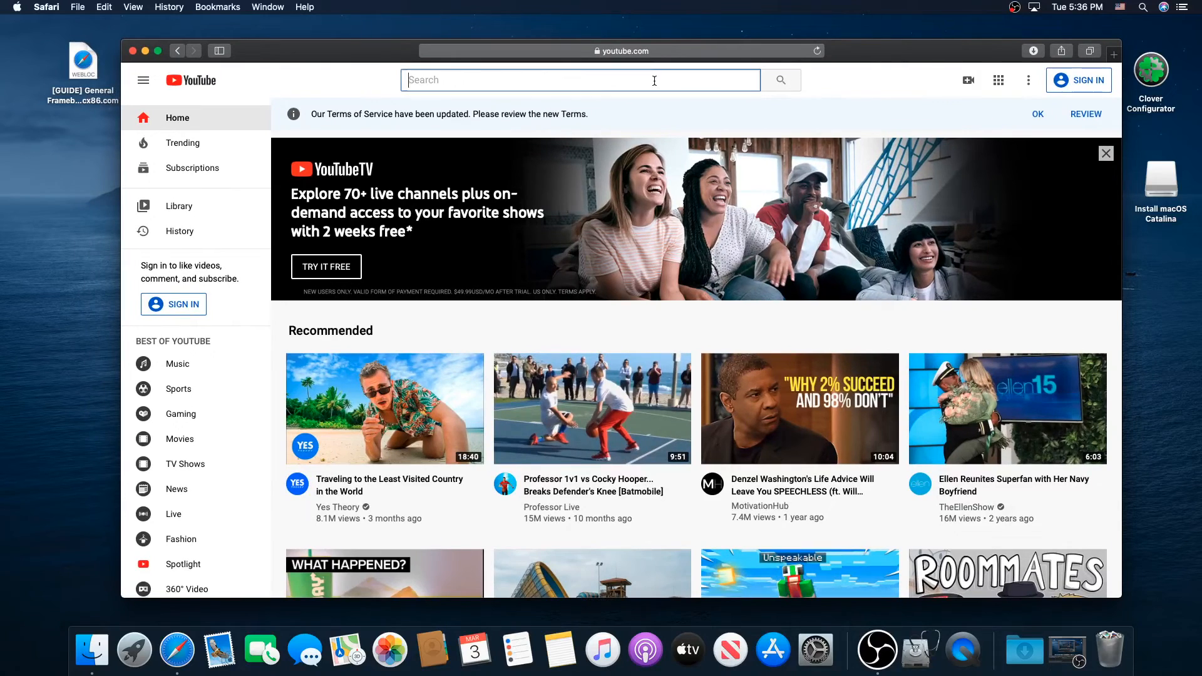
# Step: Search YouTube for 'technolli' and scroll through the channel's latest videos
pyautogui.write('technolli')
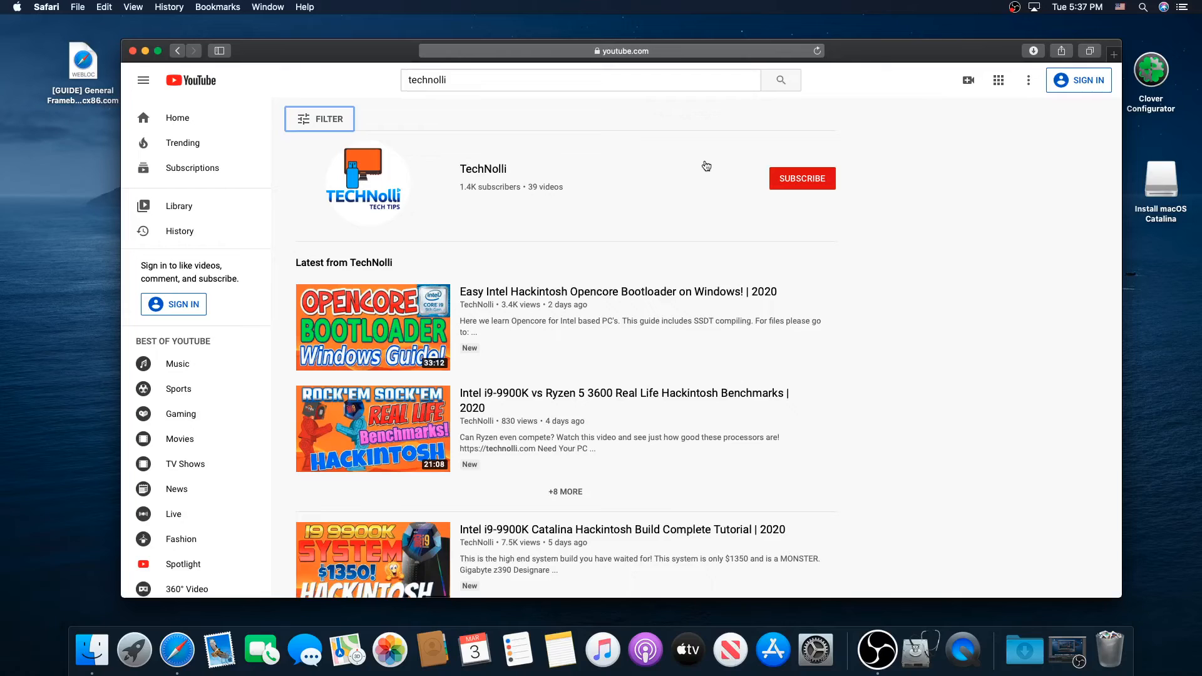
pyautogui.moveTo(706, 165)
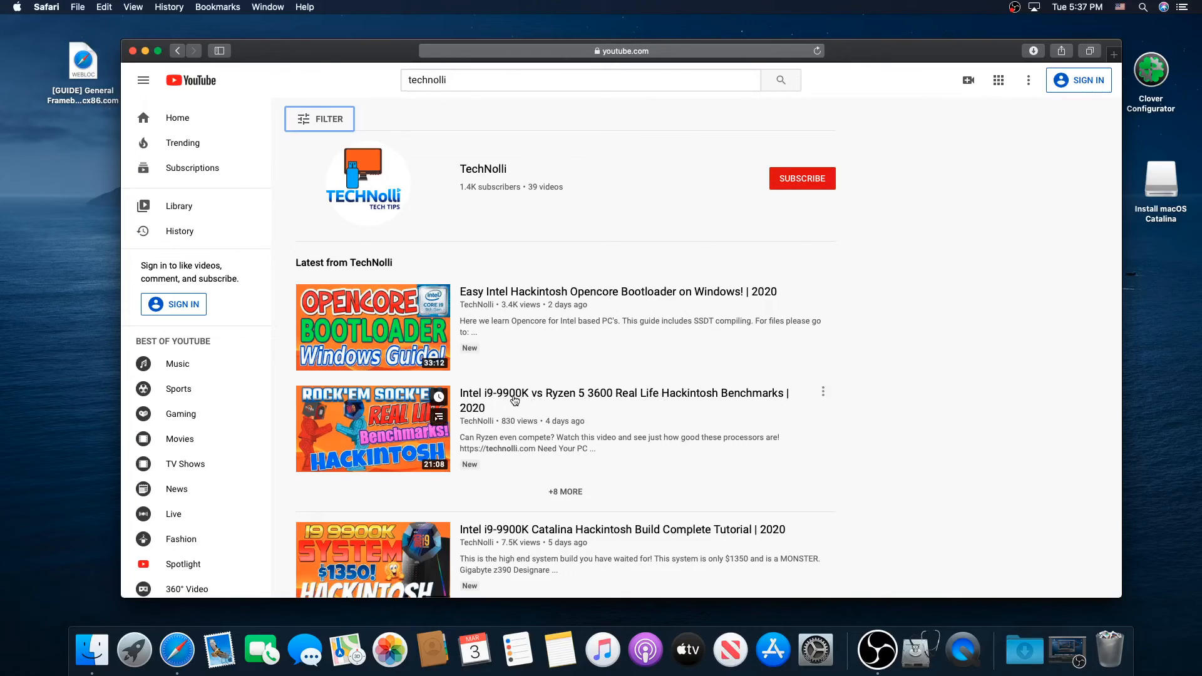
pyautogui.scroll(-3)
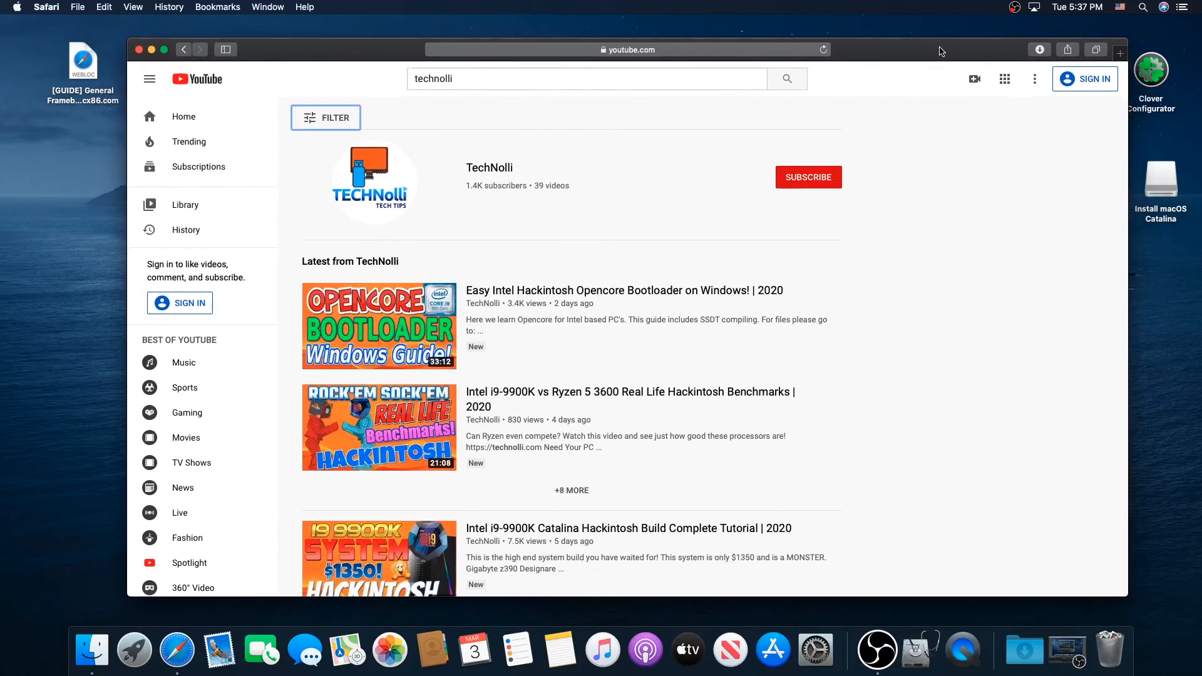
pyautogui.moveTo(936, 314)
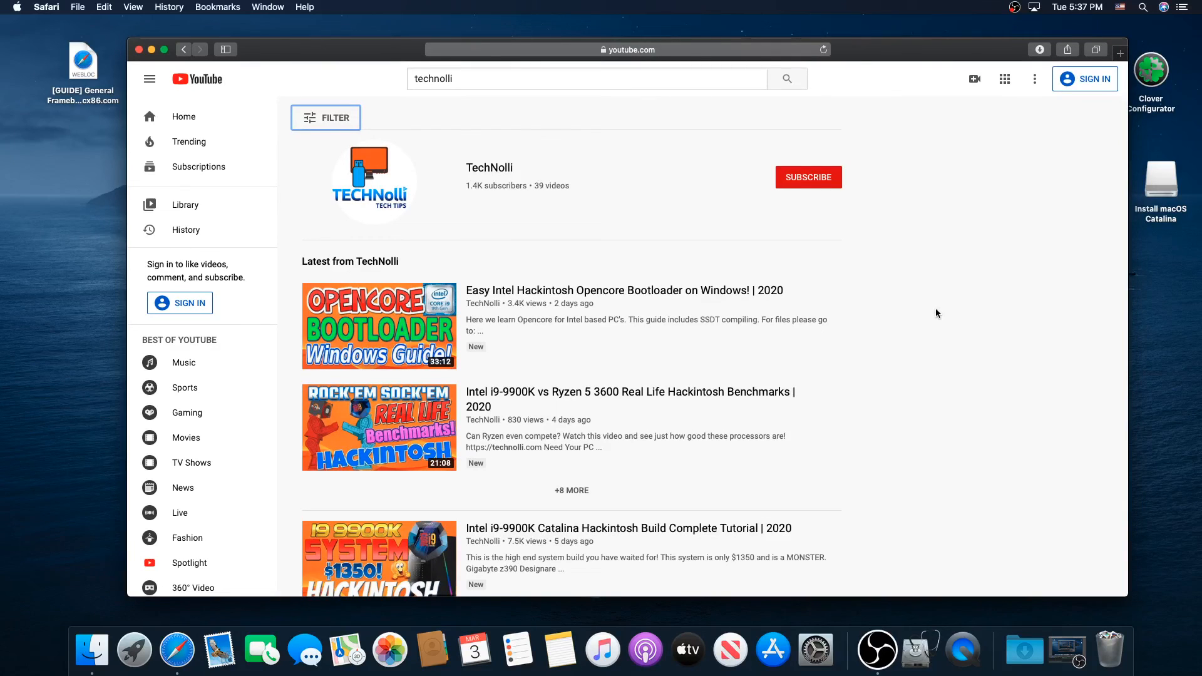